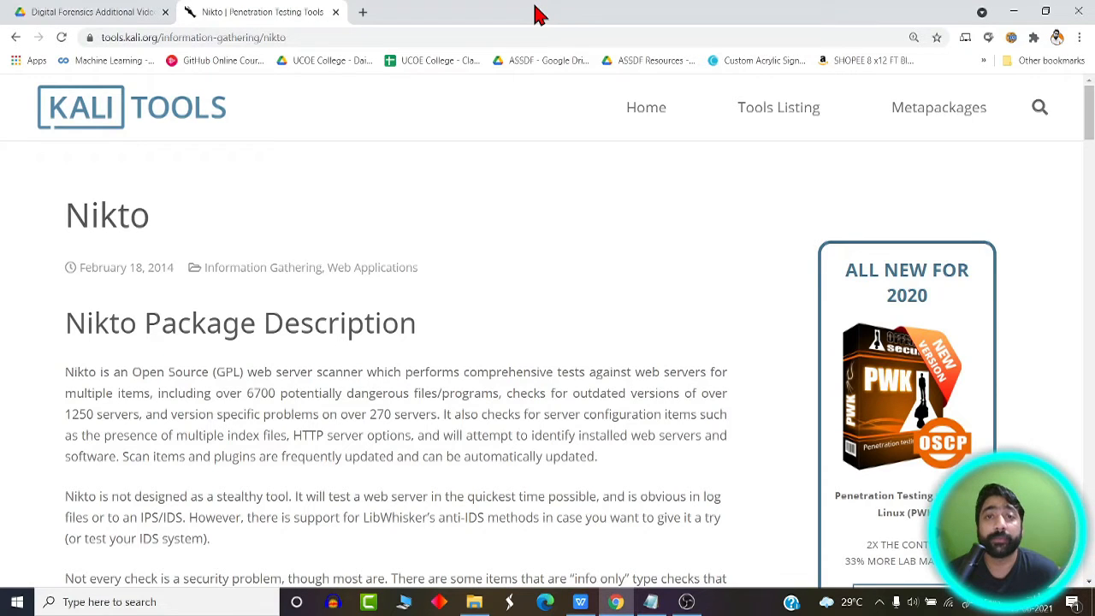
pyautogui.moveTo(546, 21)
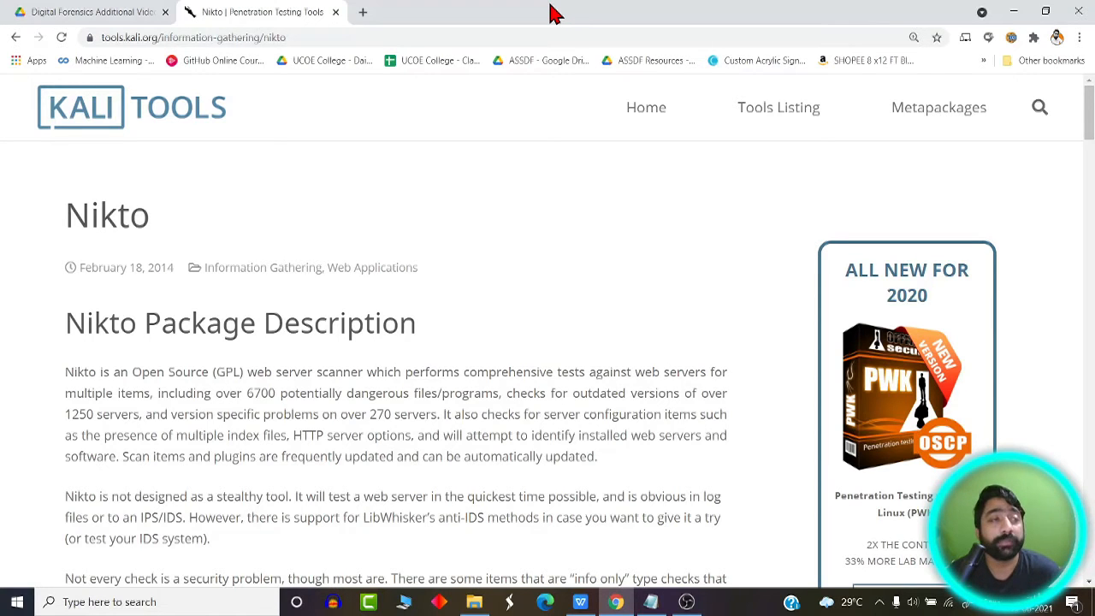
pyautogui.moveTo(544, 28)
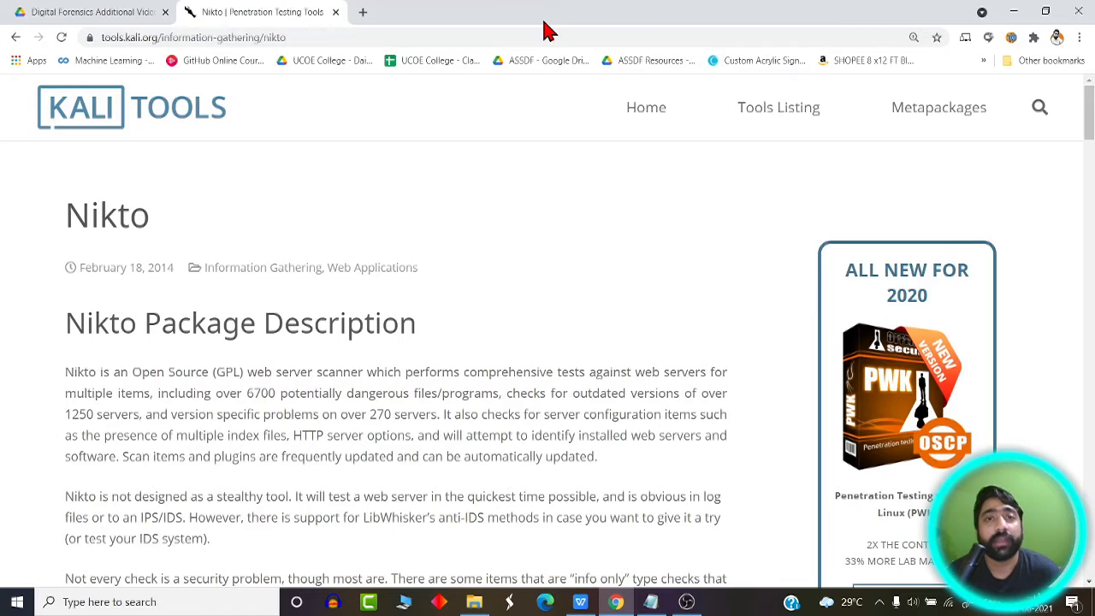
pyautogui.moveTo(514, 12)
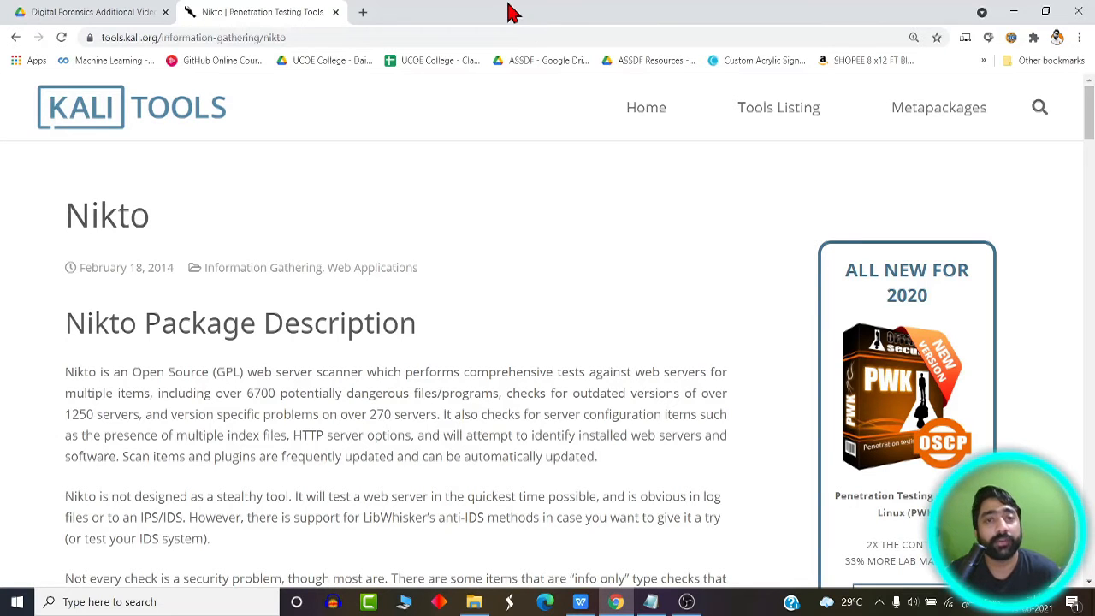
pyautogui.moveTo(565, 54)
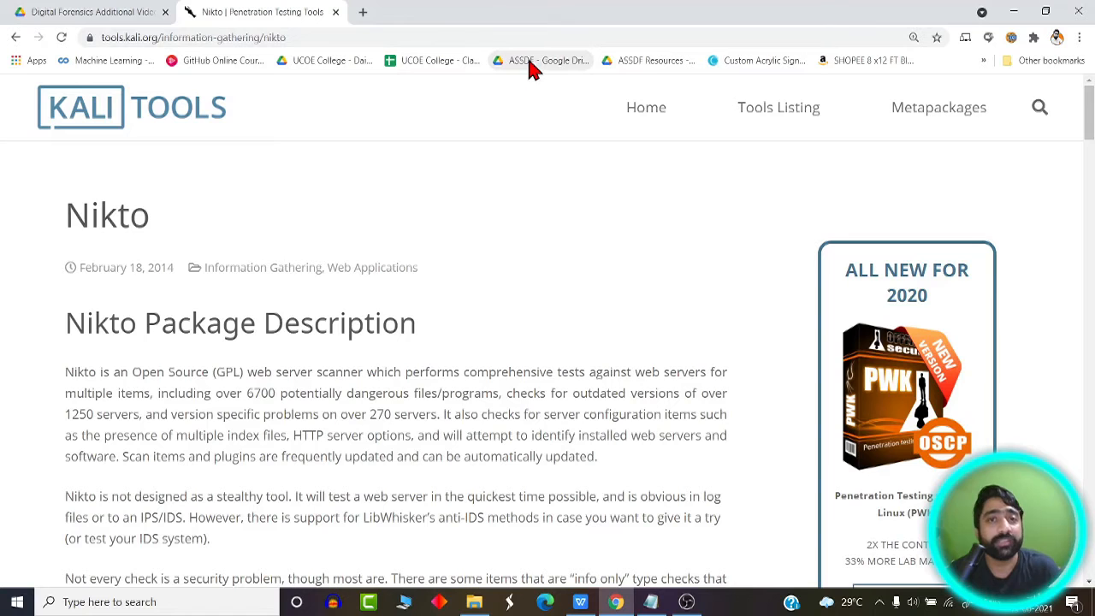
pyautogui.moveTo(514, 24)
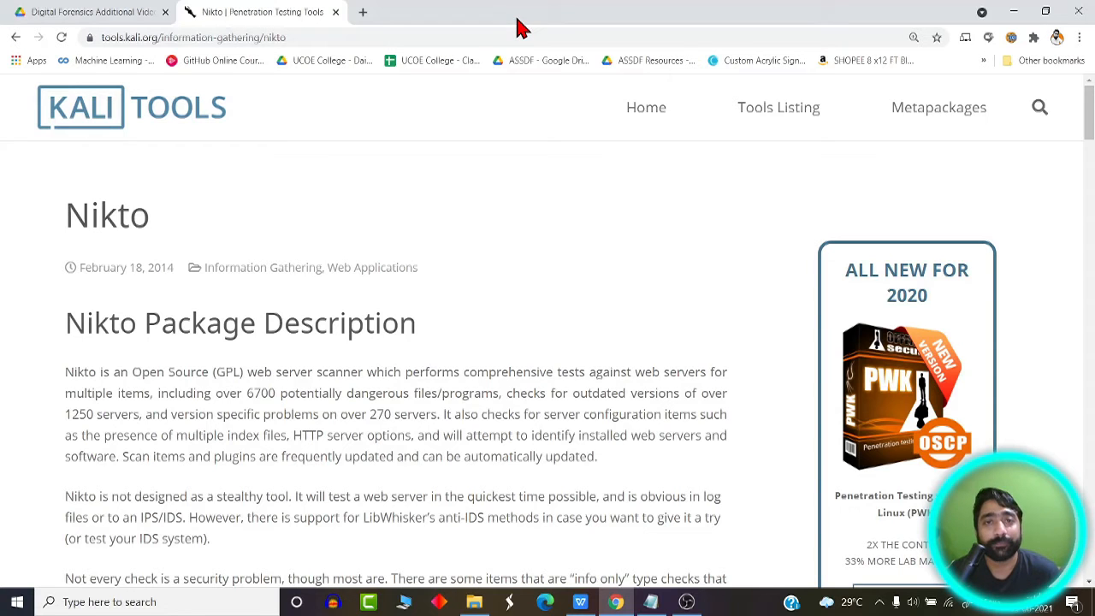
pyautogui.moveTo(526, 72)
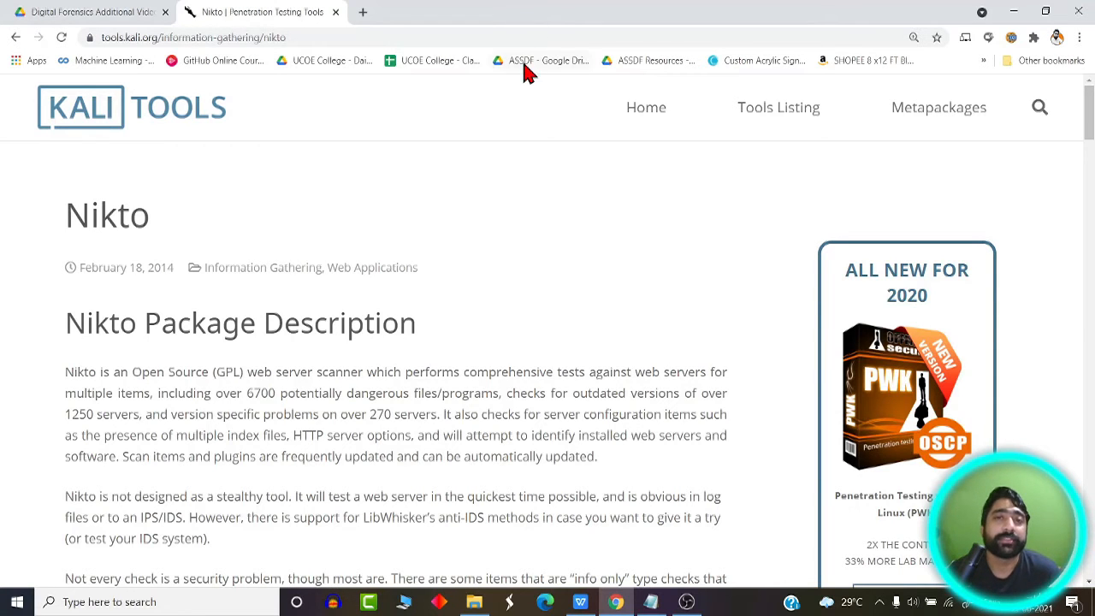
pyautogui.moveTo(534, 16)
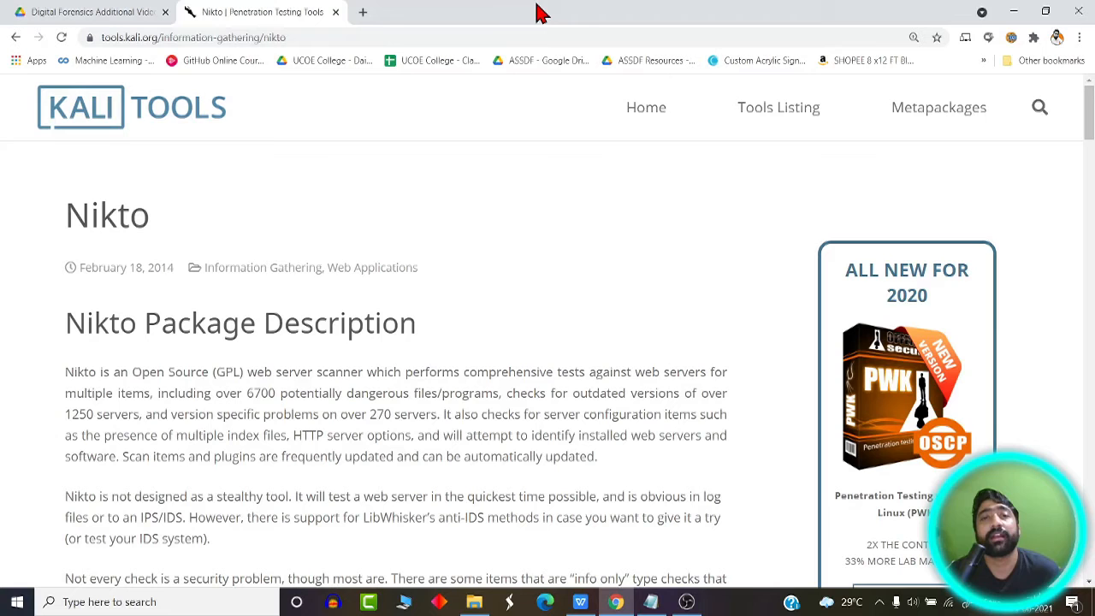
pyautogui.moveTo(539, 137)
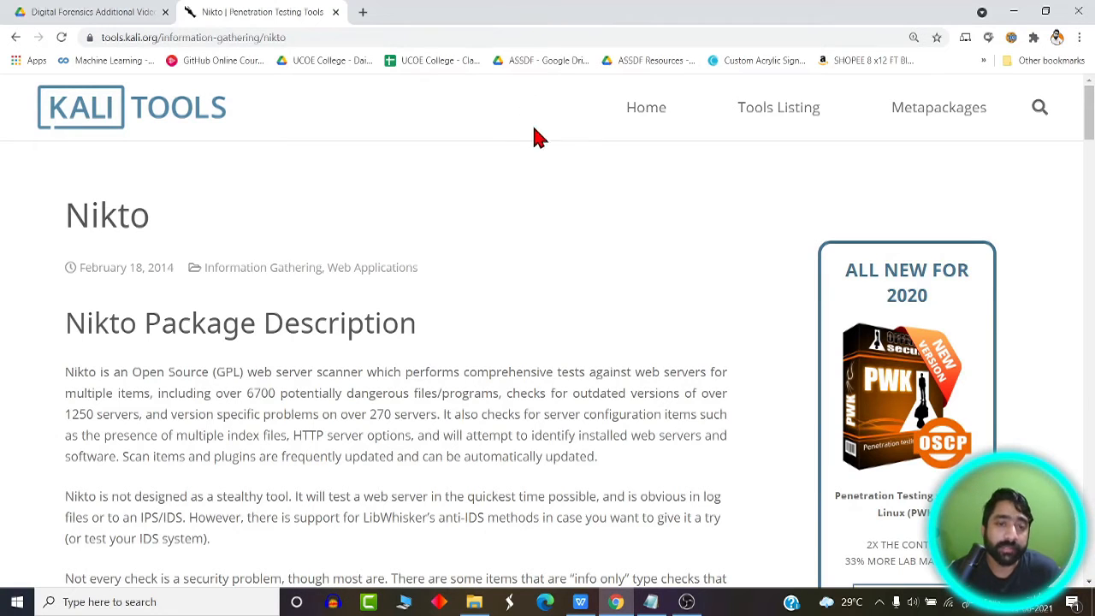
pyautogui.moveTo(594, 21)
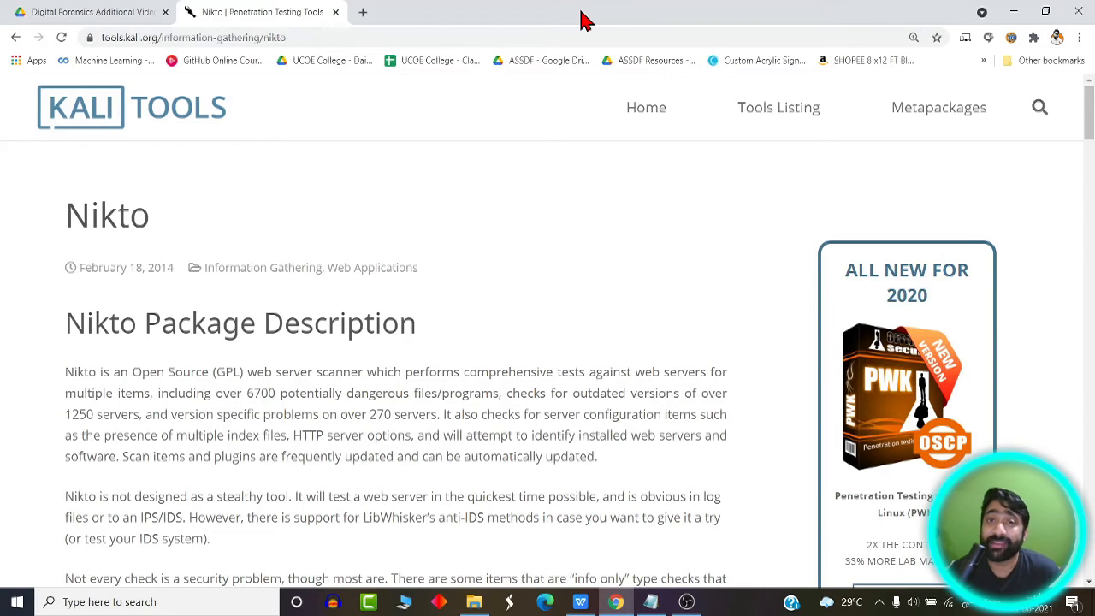
pyautogui.moveTo(539, 15)
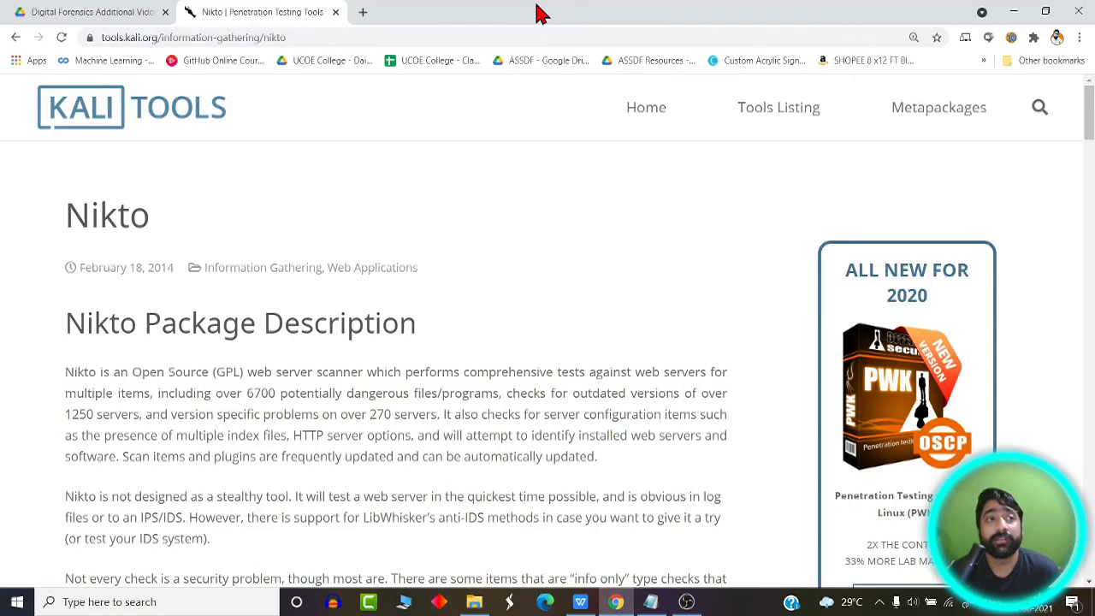
pyautogui.moveTo(572, 33)
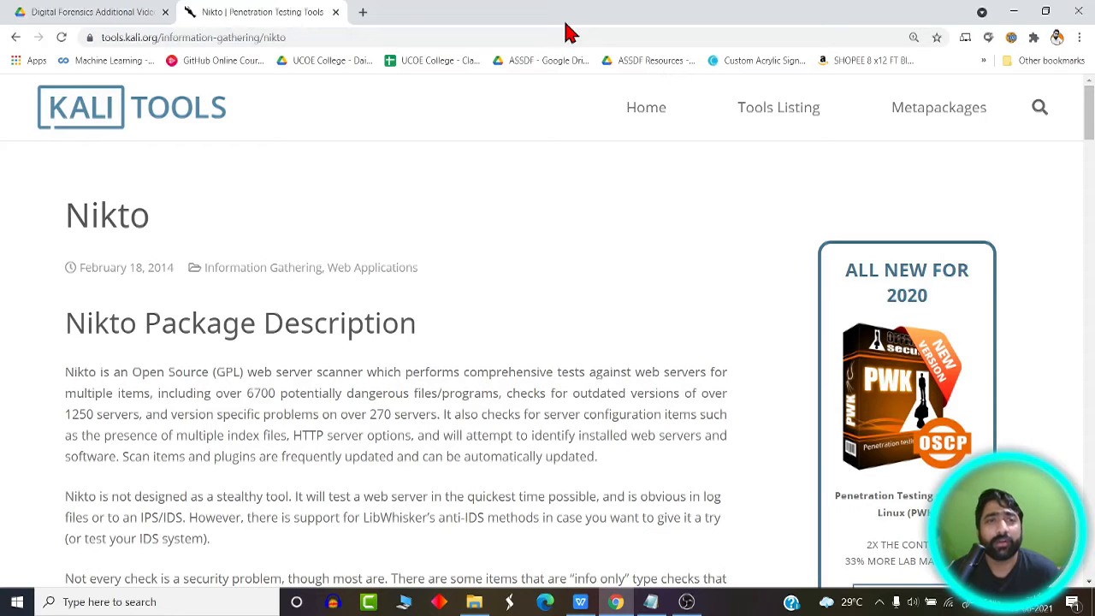
pyautogui.moveTo(538, 106)
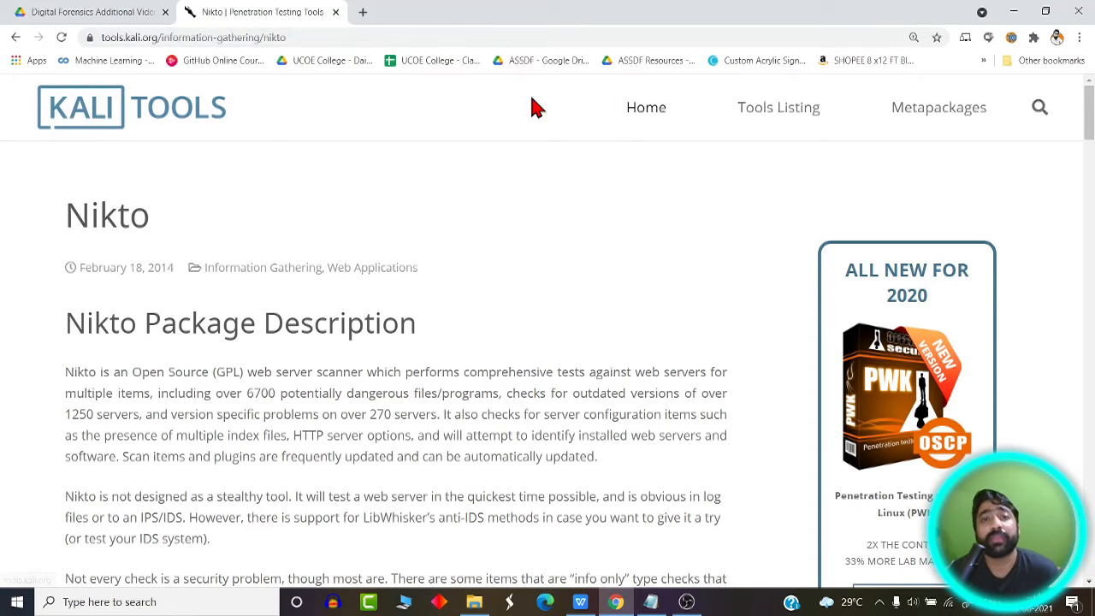
pyautogui.moveTo(521, 94)
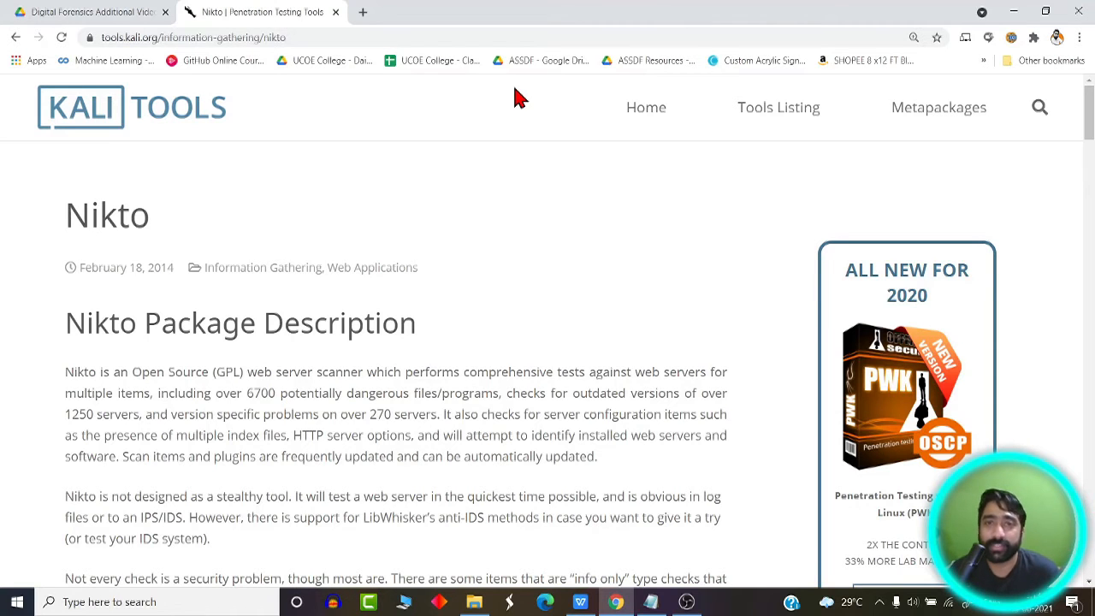
pyautogui.moveTo(513, 215)
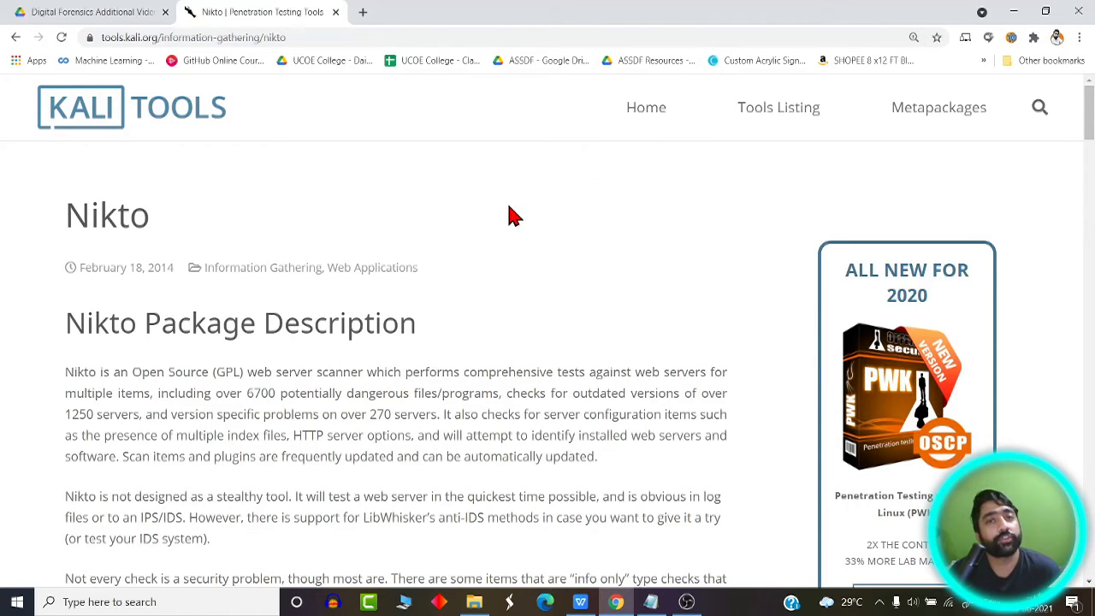
pyautogui.moveTo(488, 201)
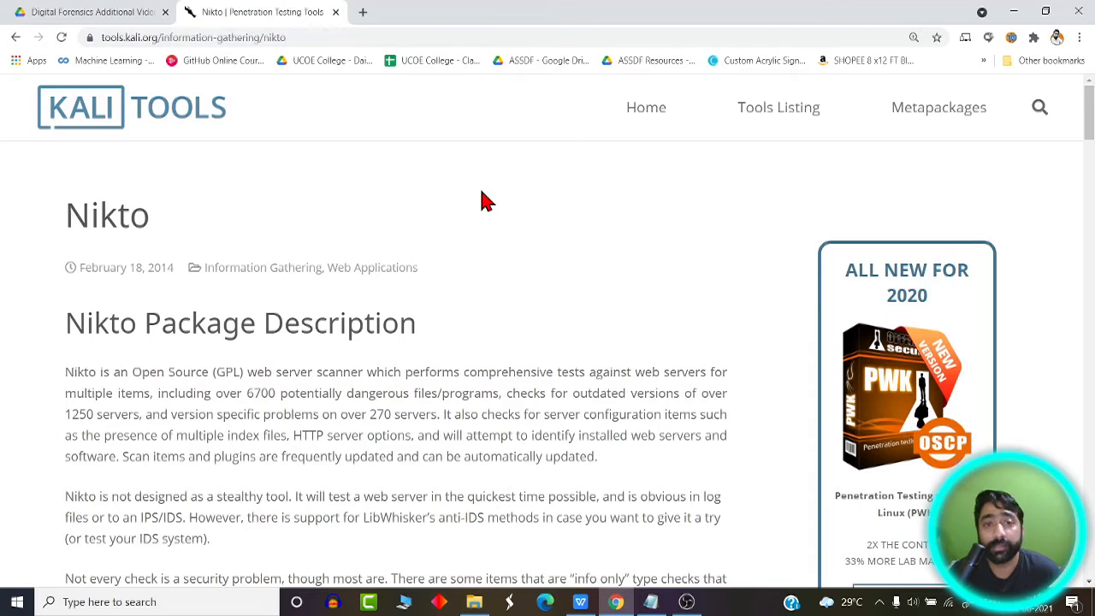
pyautogui.moveTo(488, 212)
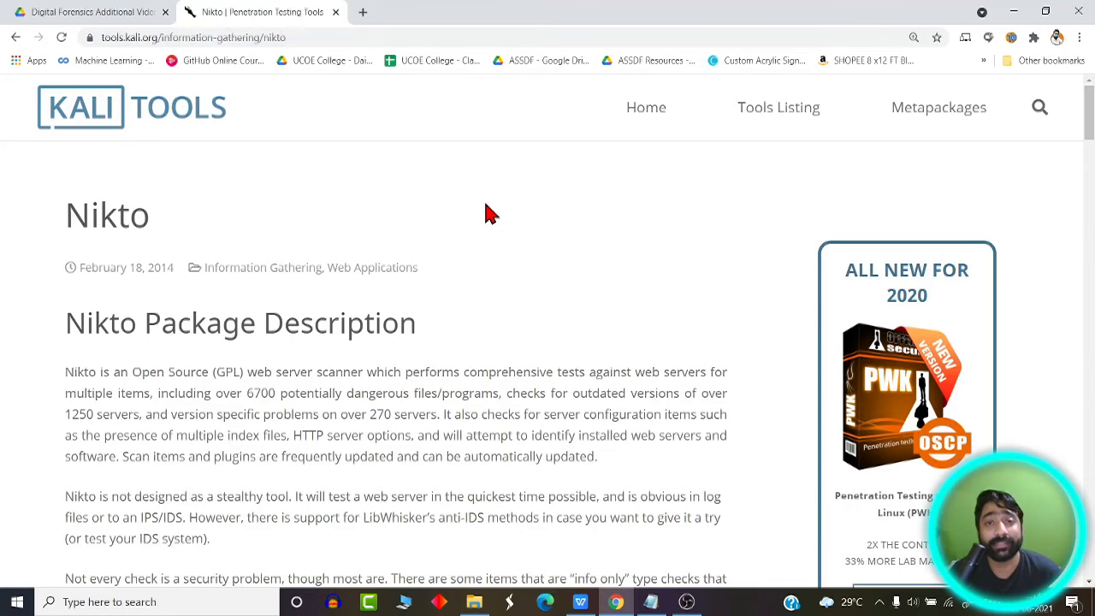
pyautogui.moveTo(486, 213)
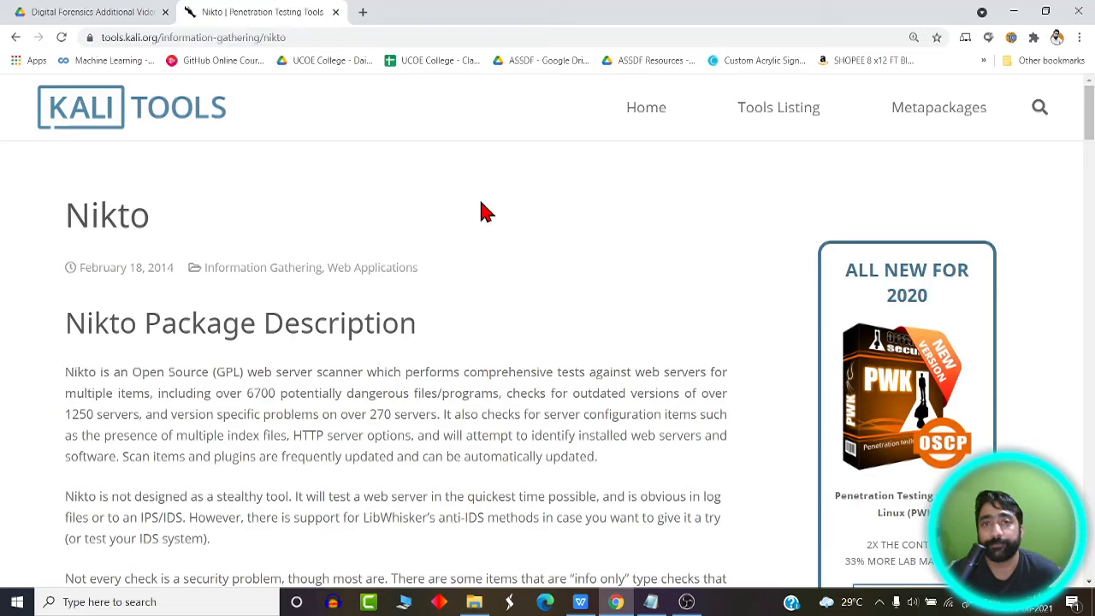
# Highlight the description's first lines calling Nikto an Open Source (GPL) web server scanner.
pyautogui.scroll(-3)
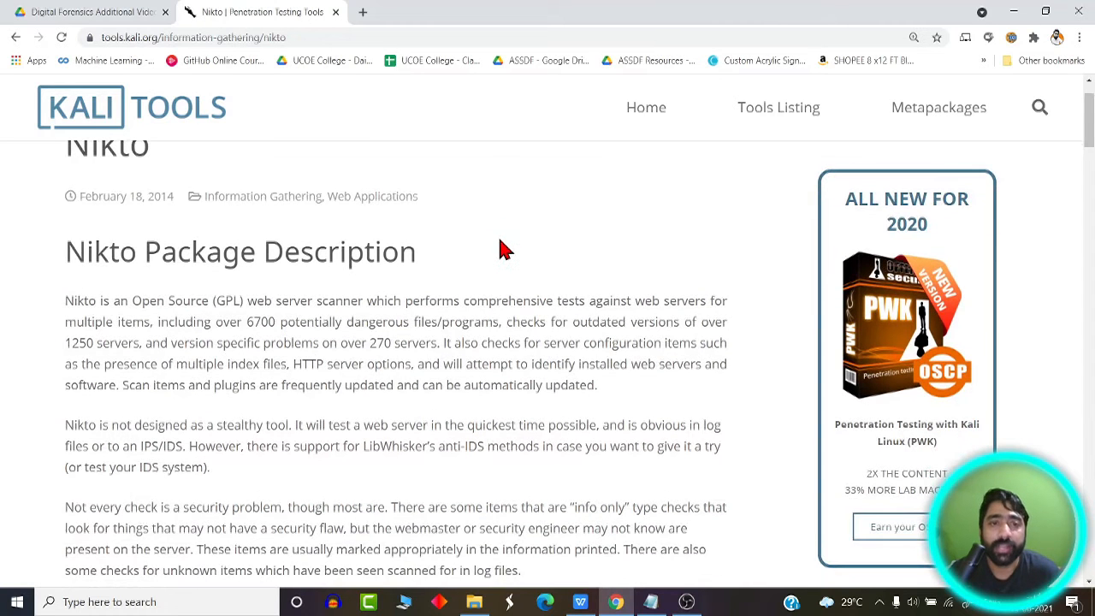
pyautogui.moveTo(530, 287)
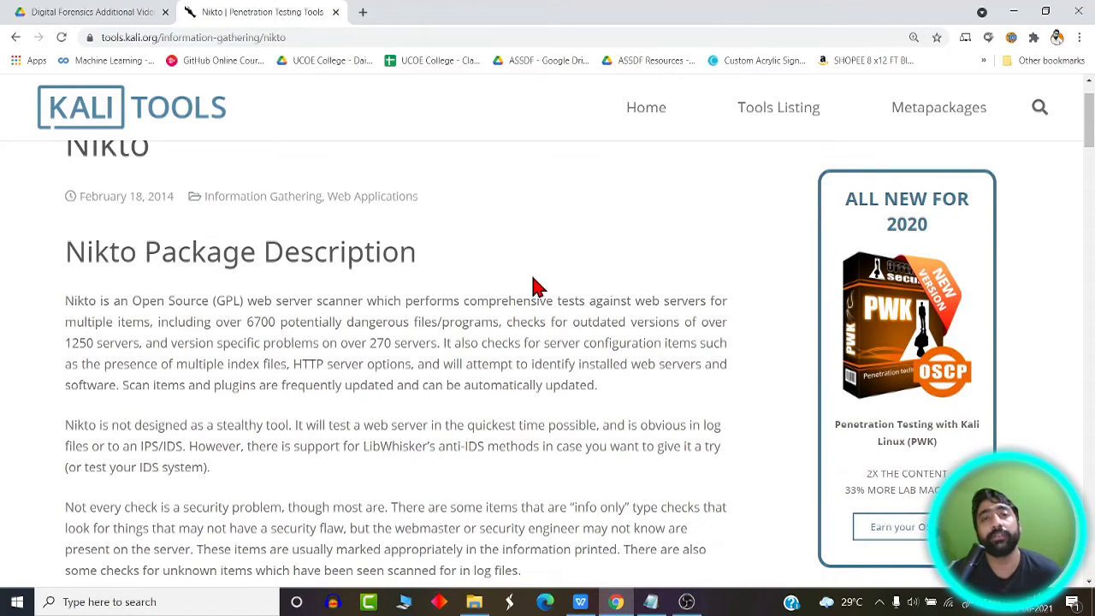
pyautogui.moveTo(573, 359)
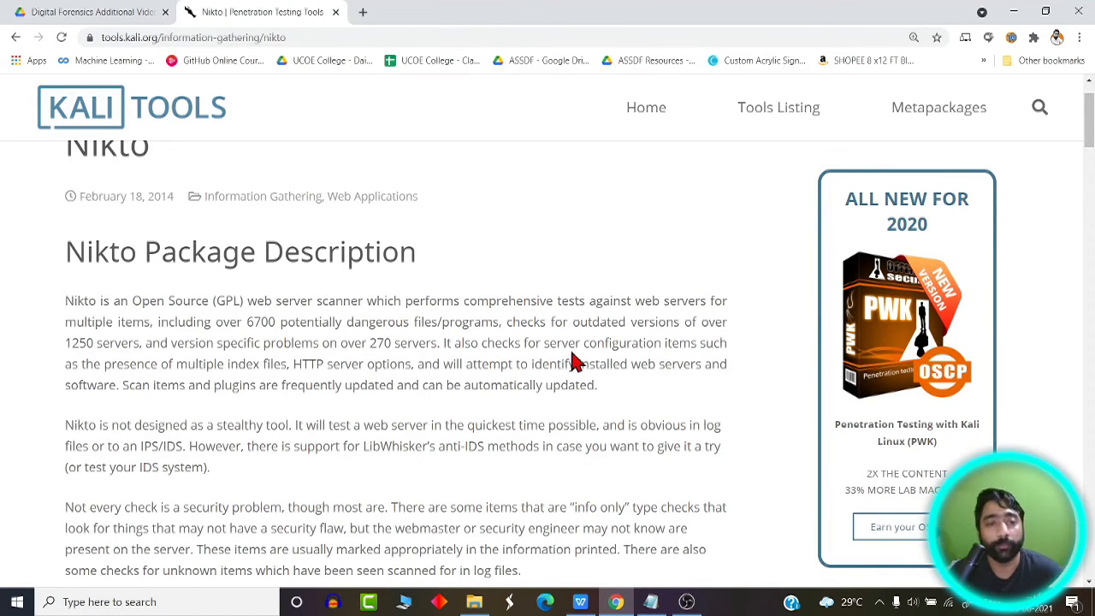
pyautogui.moveTo(442, 385)
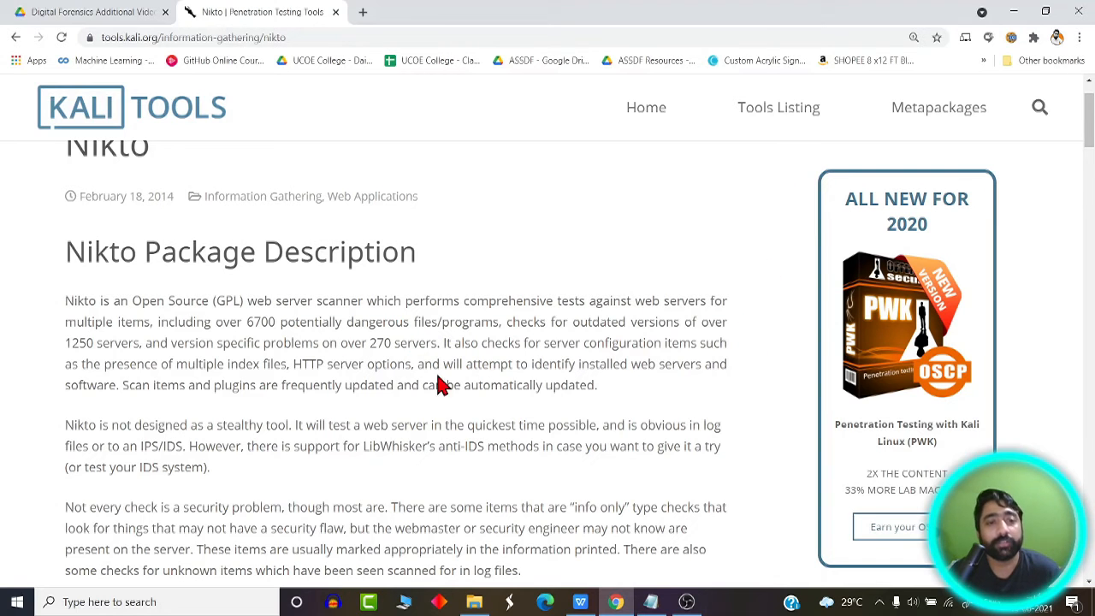
pyautogui.moveTo(66, 301); pyautogui.dragTo(202, 322)
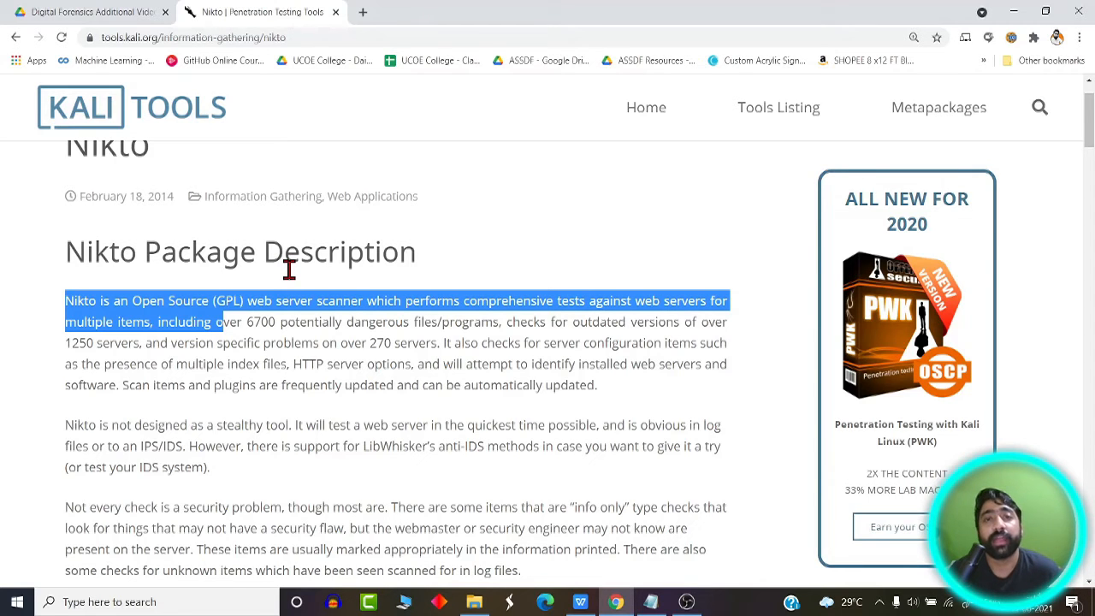
pyautogui.moveTo(332, 294)
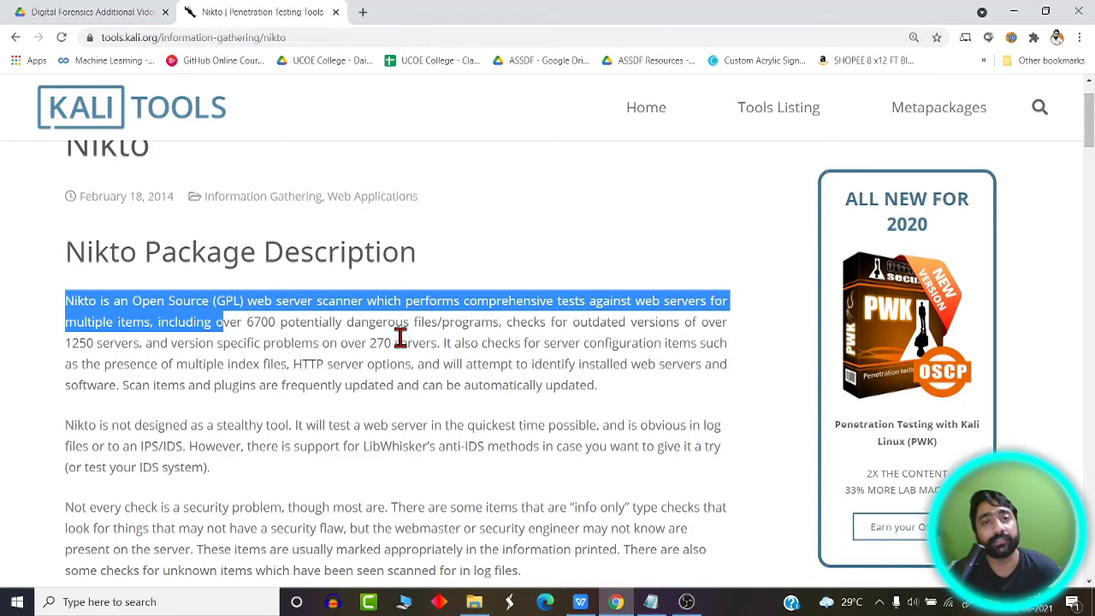
pyautogui.moveTo(463, 372)
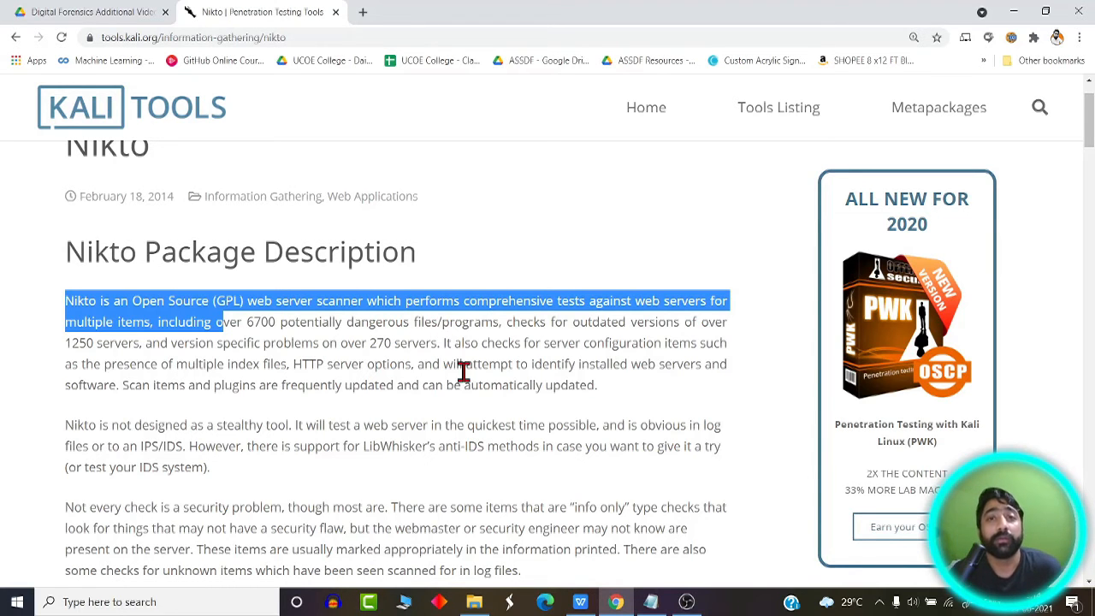
pyautogui.moveTo(463, 358)
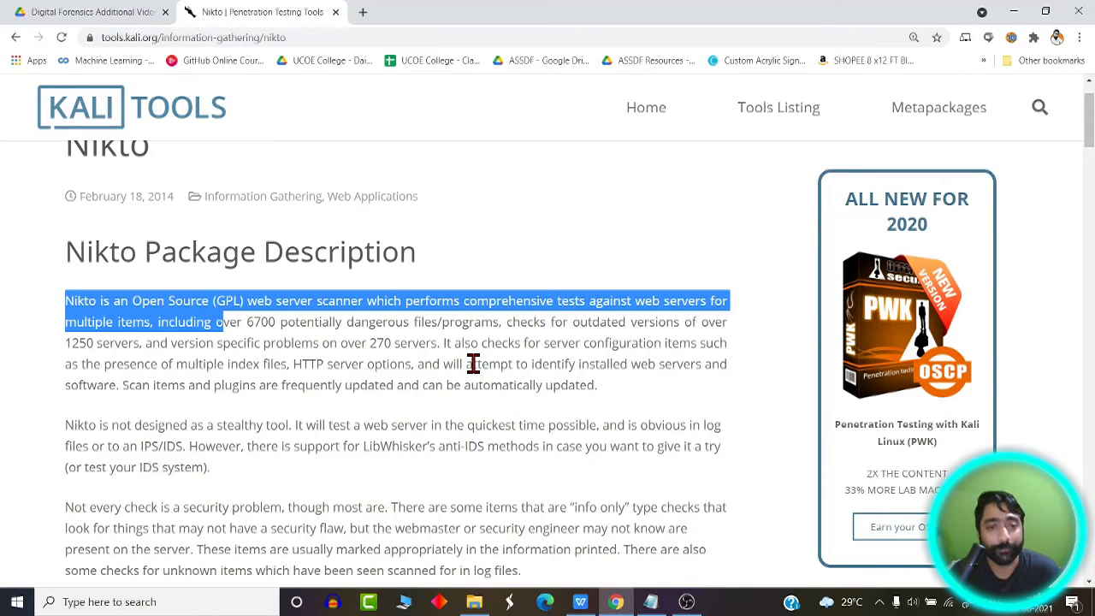
pyautogui.scroll(-3)
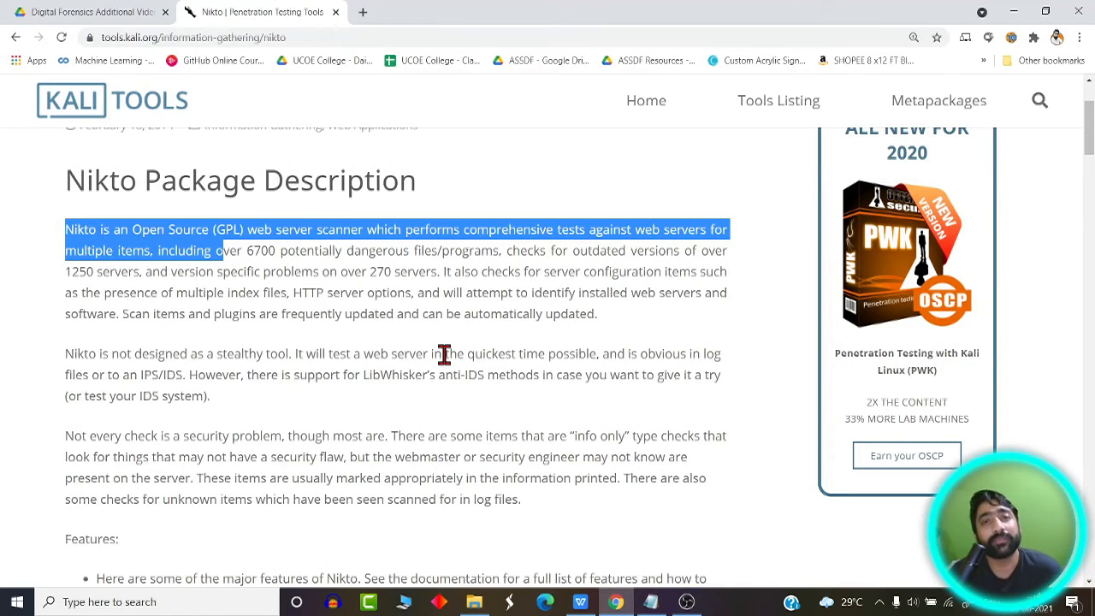
pyautogui.moveTo(478, 345)
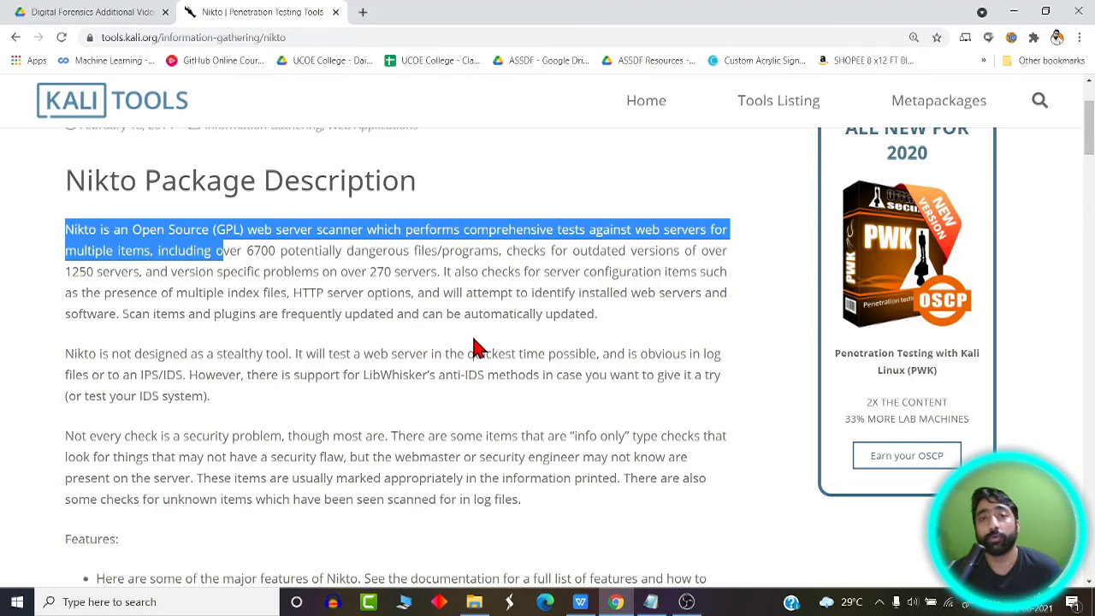
pyautogui.scroll(-3)
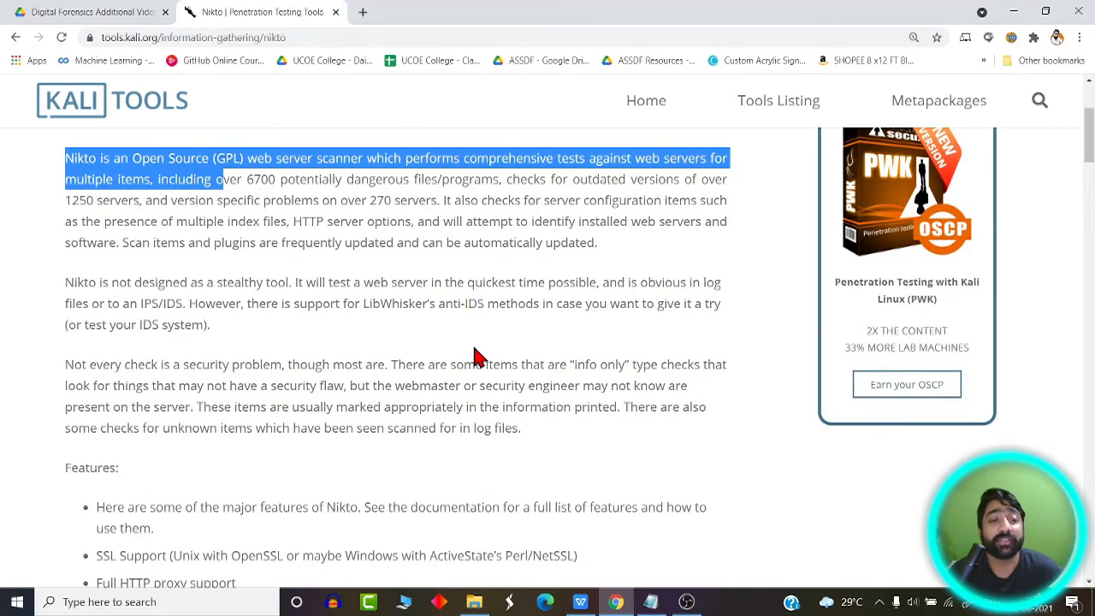
pyautogui.scroll(-3)
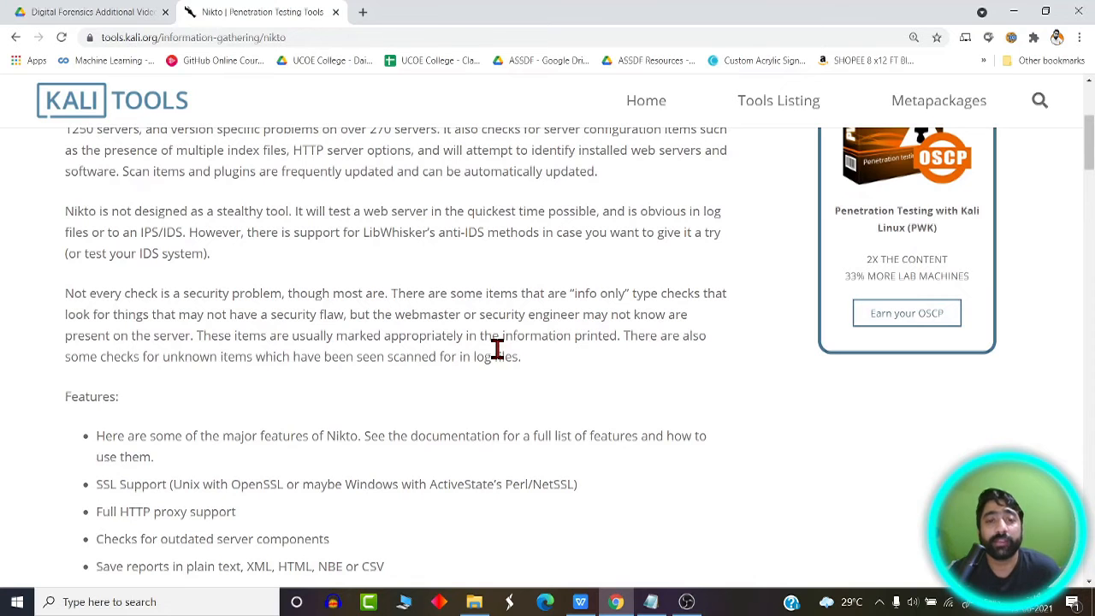
pyautogui.moveTo(397, 343)
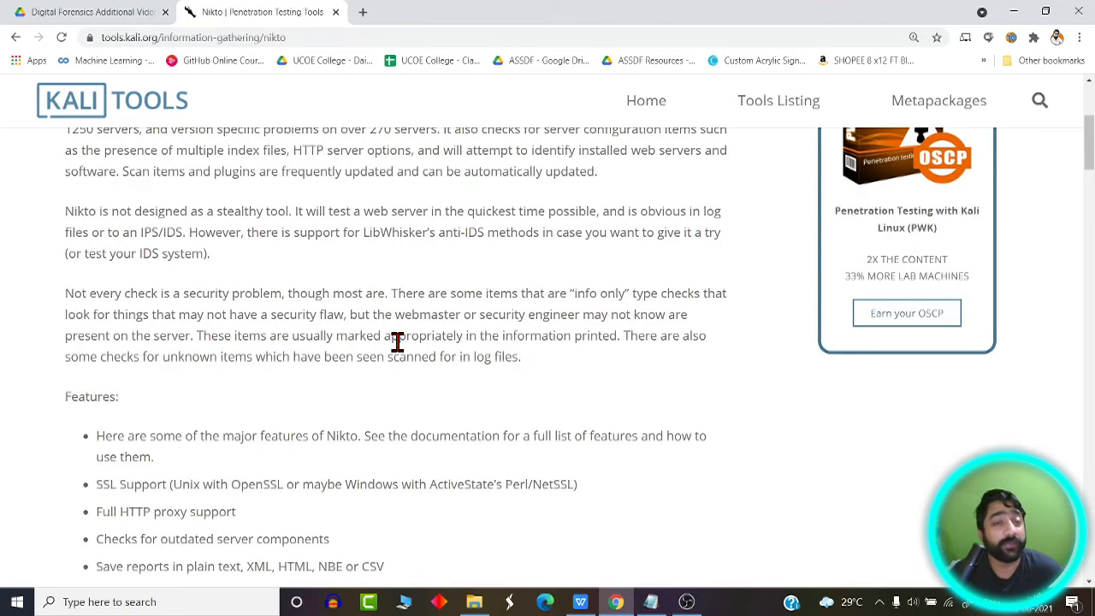
pyautogui.scroll(-3)
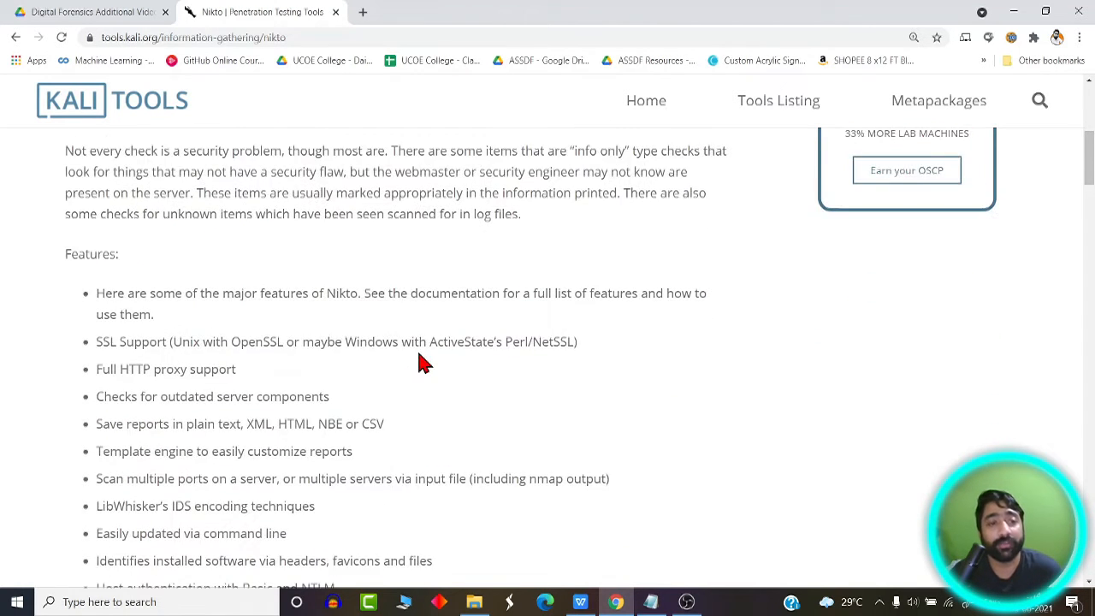
pyautogui.scroll(-3)
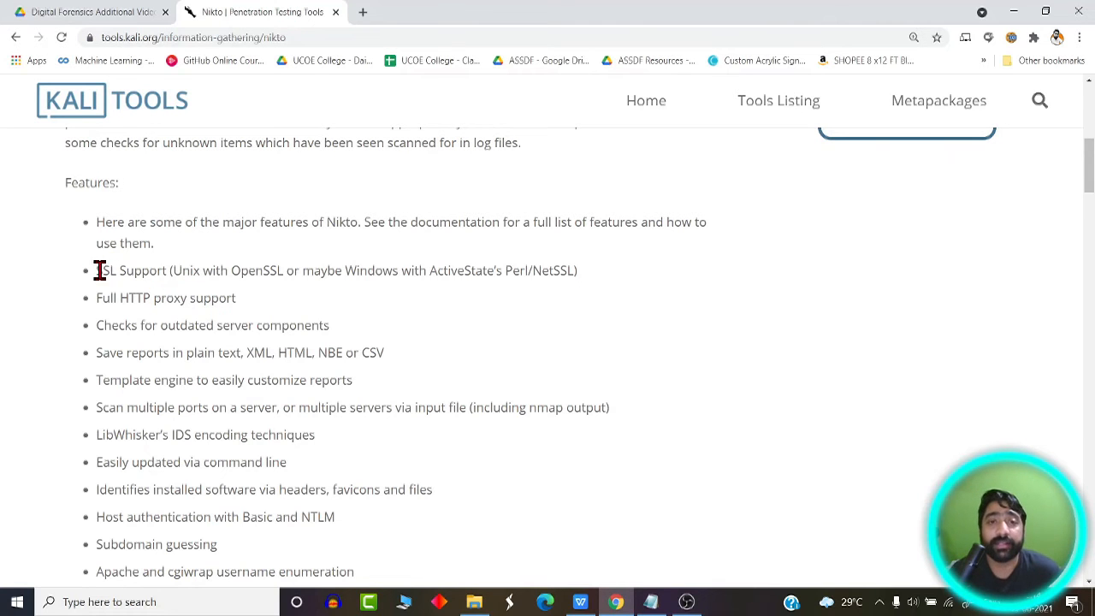
pyautogui.moveTo(158, 298)
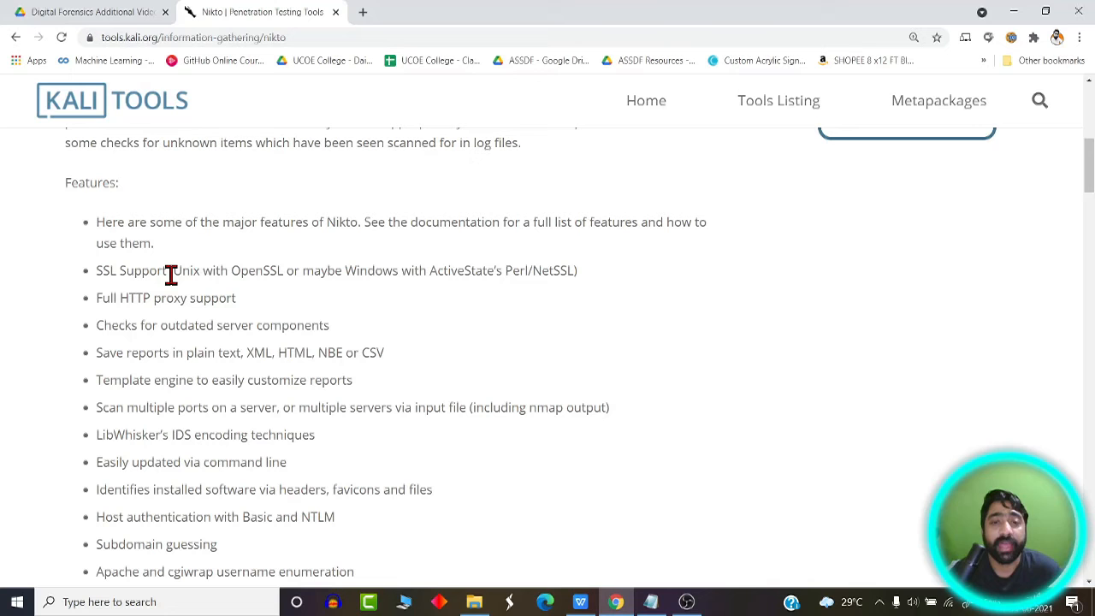
pyautogui.moveTo(93, 323)
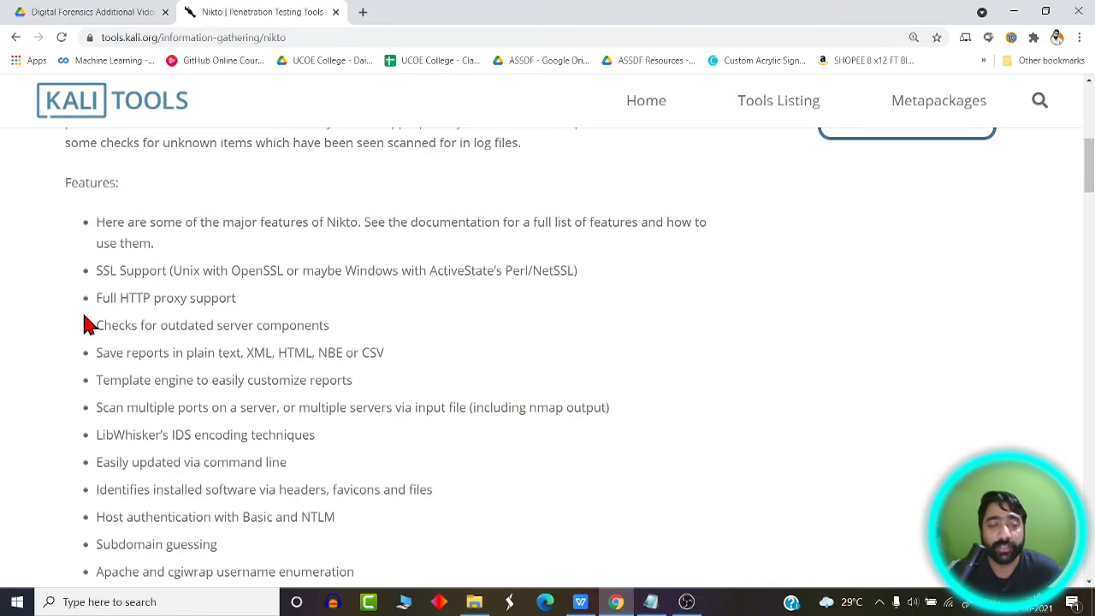
pyautogui.moveTo(145, 351)
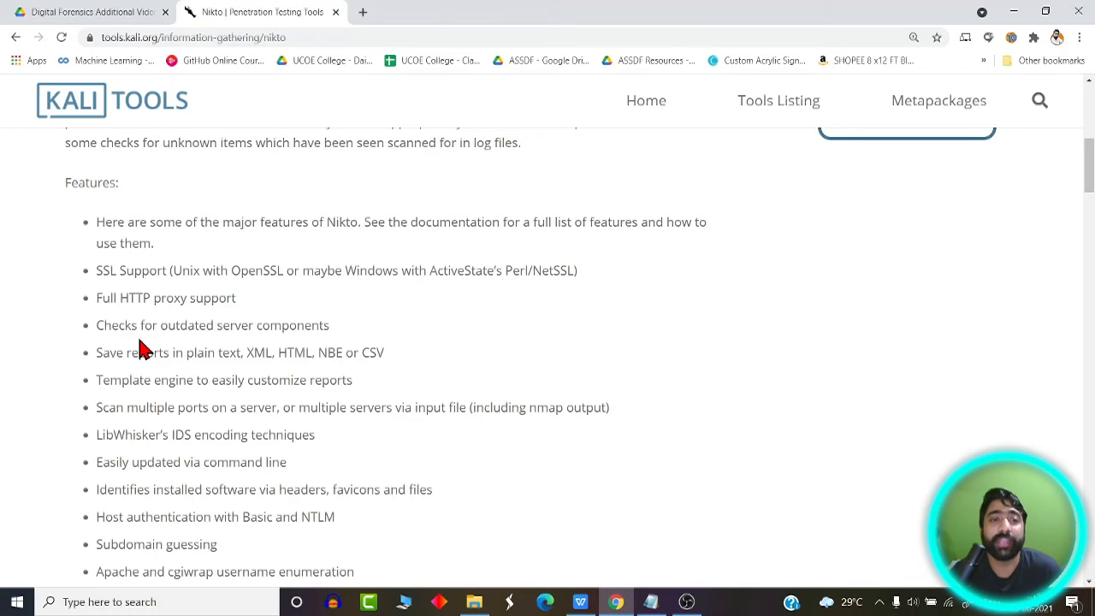
pyautogui.moveTo(167, 387)
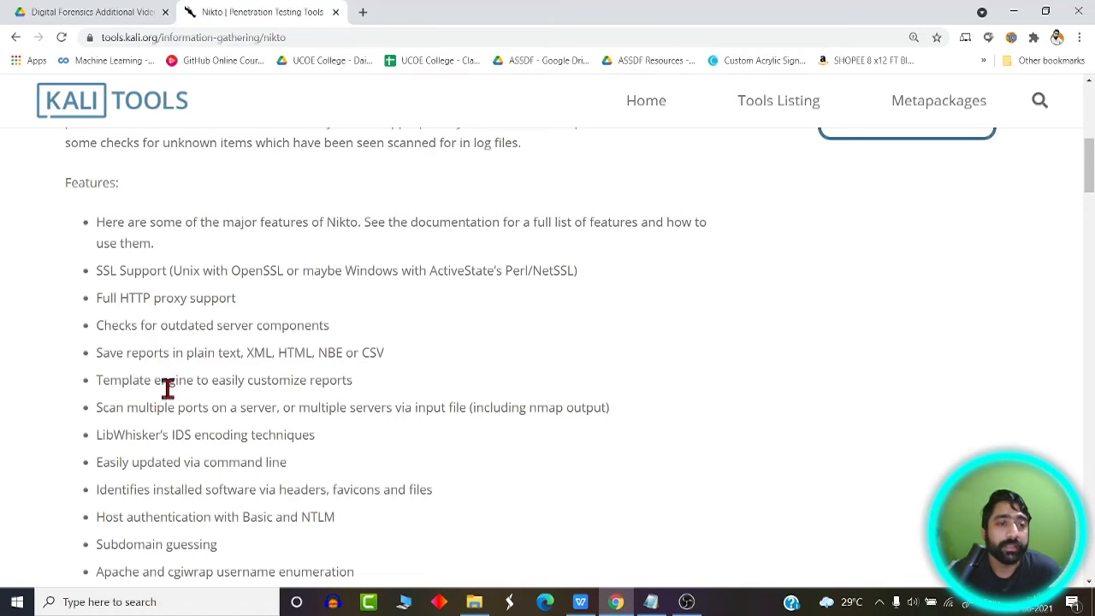
pyautogui.moveTo(190, 400)
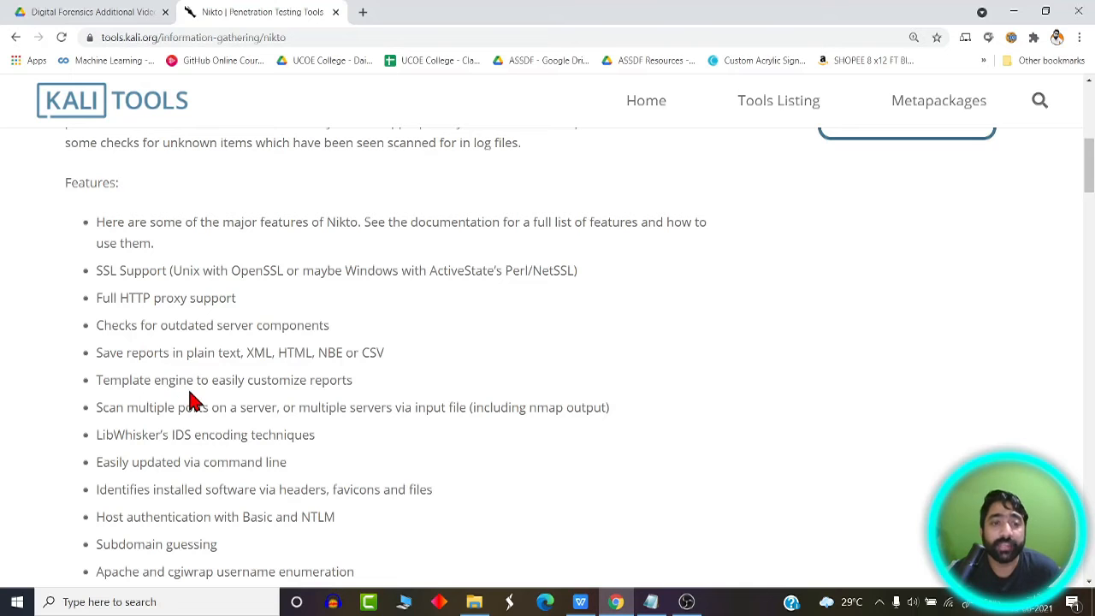
pyautogui.moveTo(336, 352)
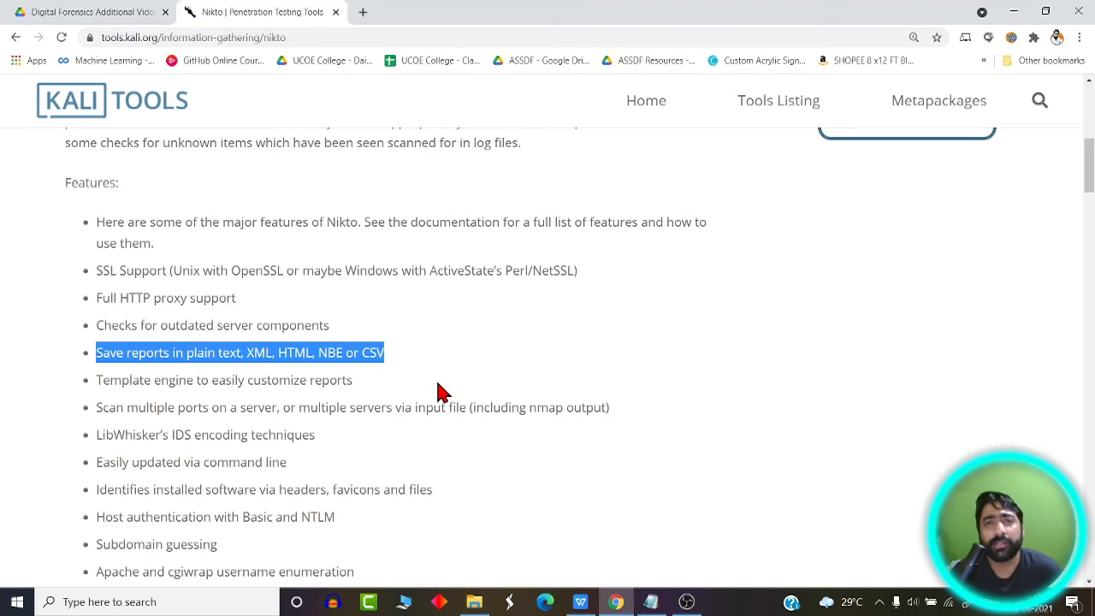
pyautogui.moveTo(417, 392)
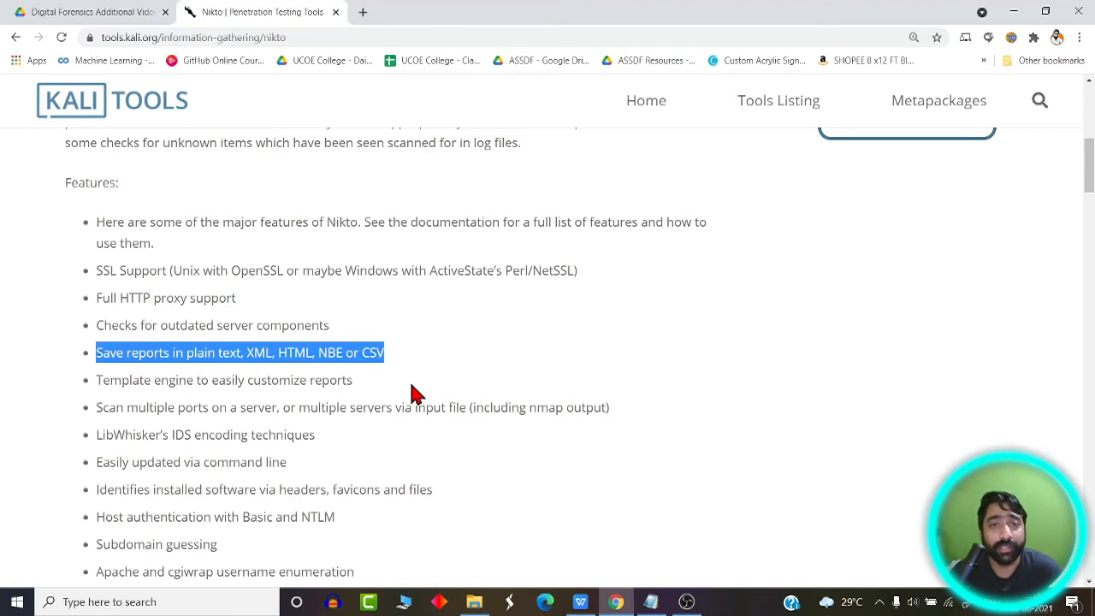
# Scroll the features list down to the 'Save reports in plain text, XML, HTML, NBE or CSV' item.
pyautogui.scroll(-3)
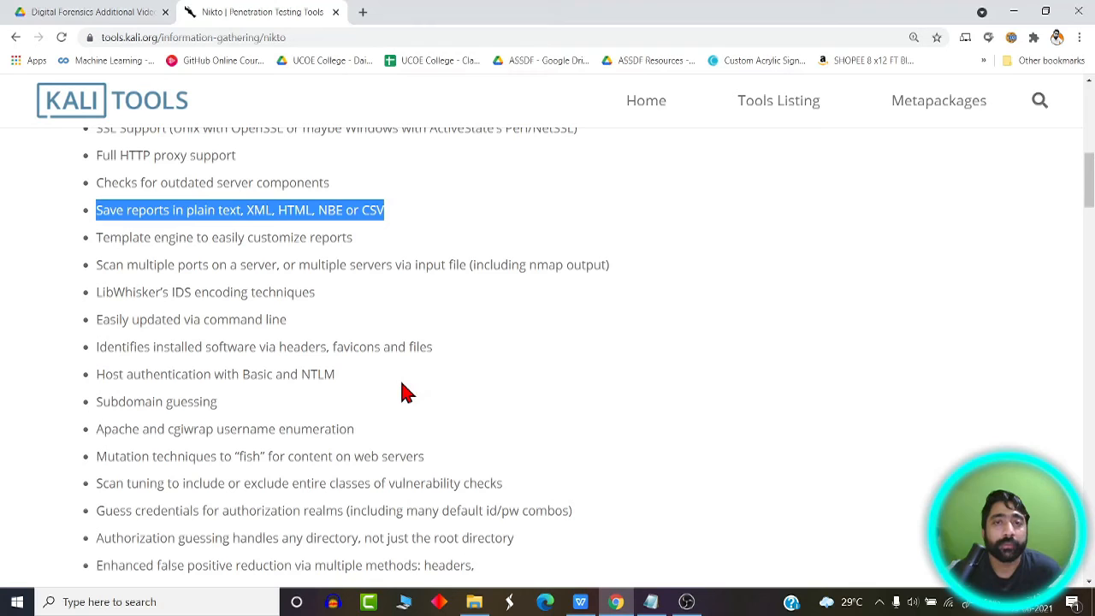
pyautogui.moveTo(174, 320)
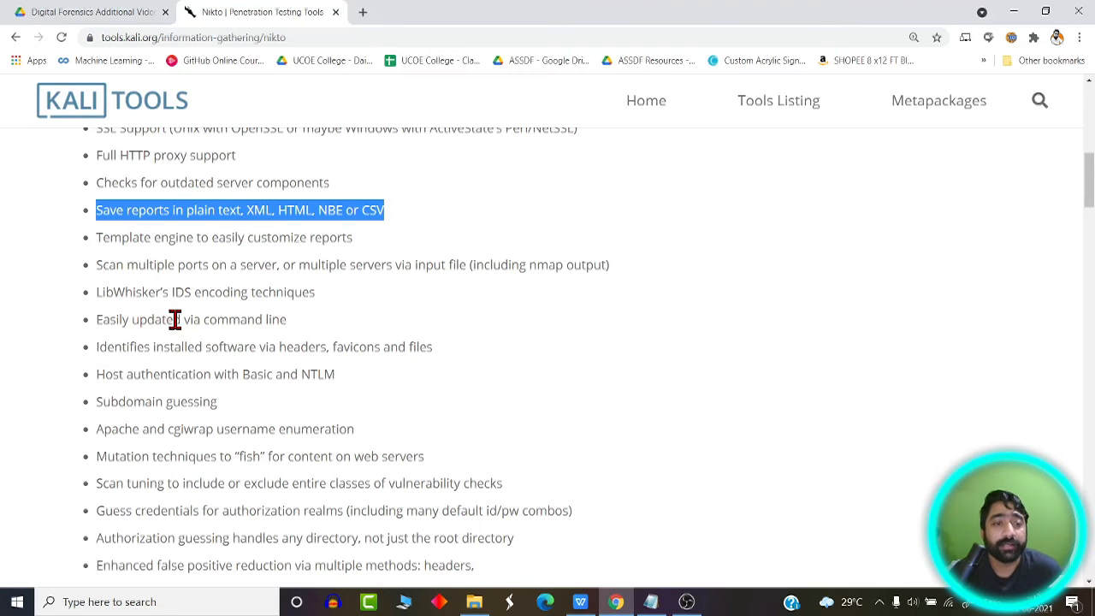
pyautogui.moveTo(312, 342)
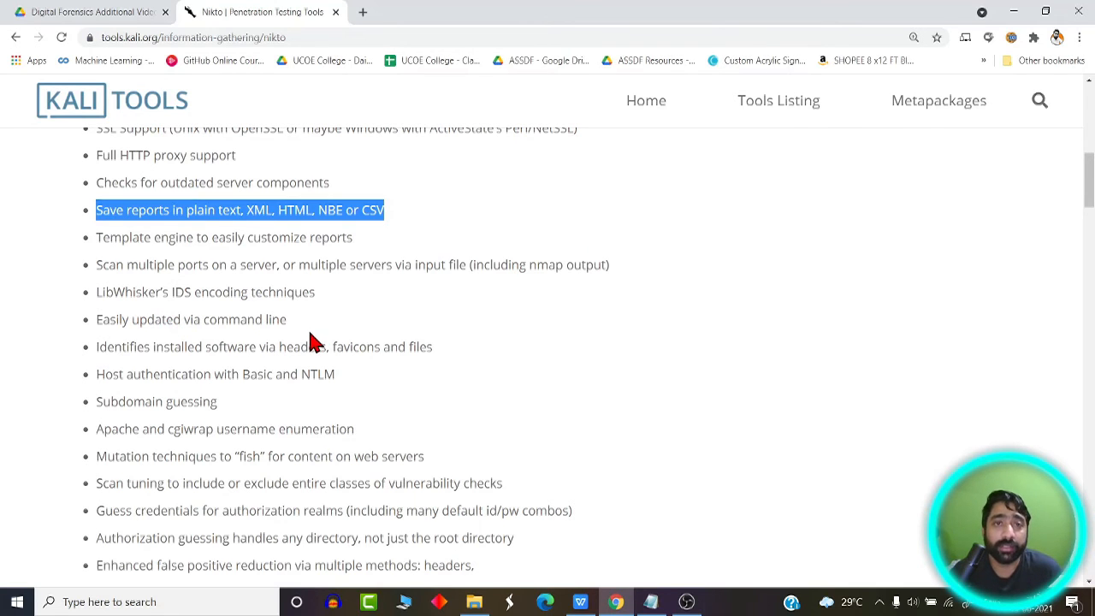
pyautogui.moveTo(308, 329)
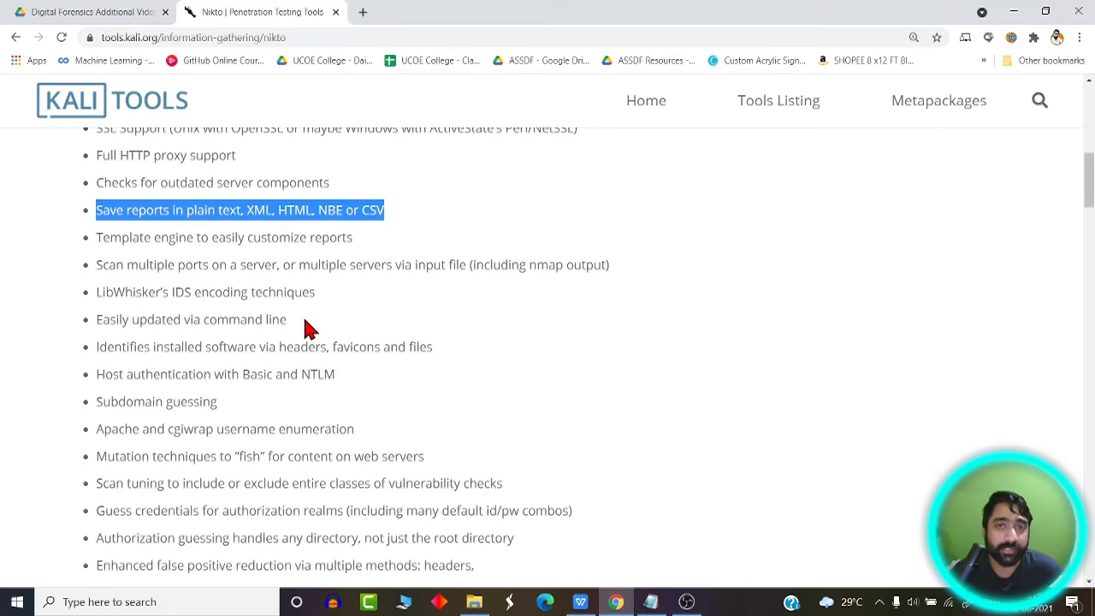
pyautogui.moveTo(376, 346)
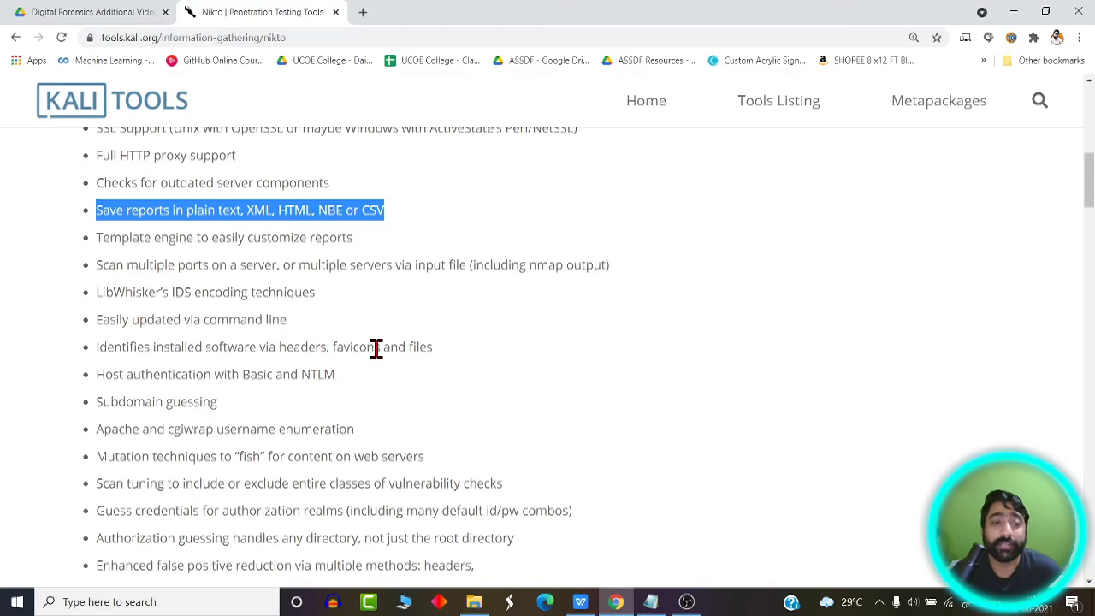
pyautogui.moveTo(373, 378)
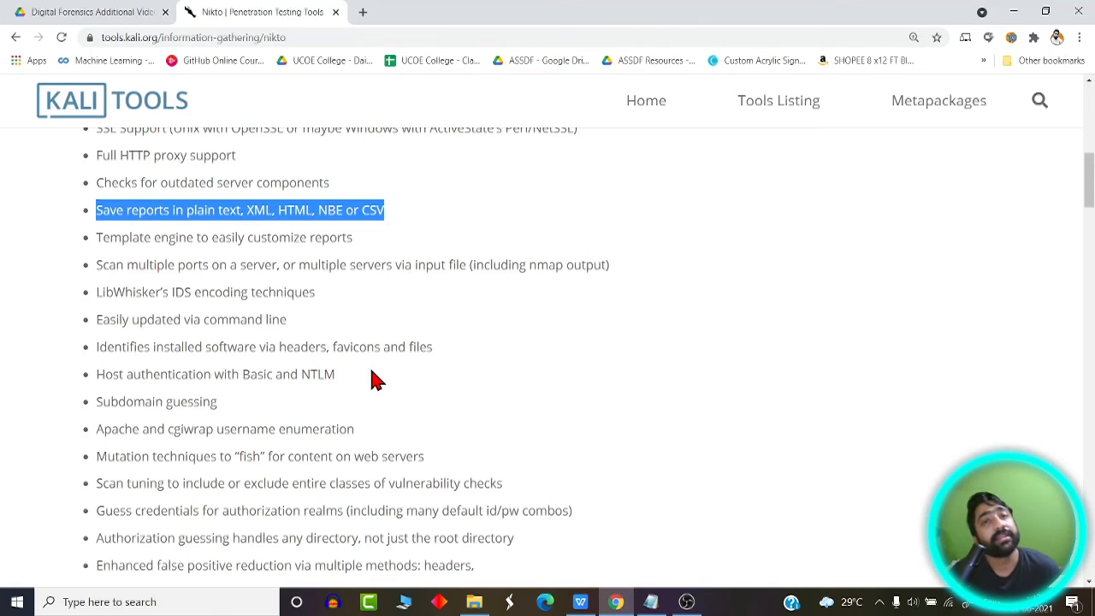
pyautogui.moveTo(323, 366)
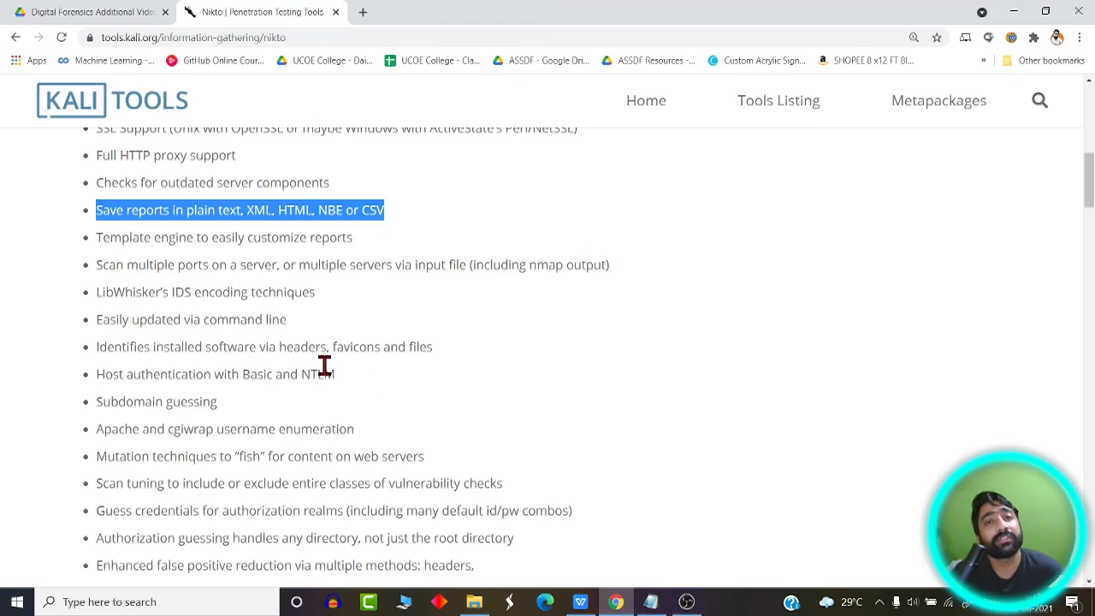
pyautogui.moveTo(297, 342)
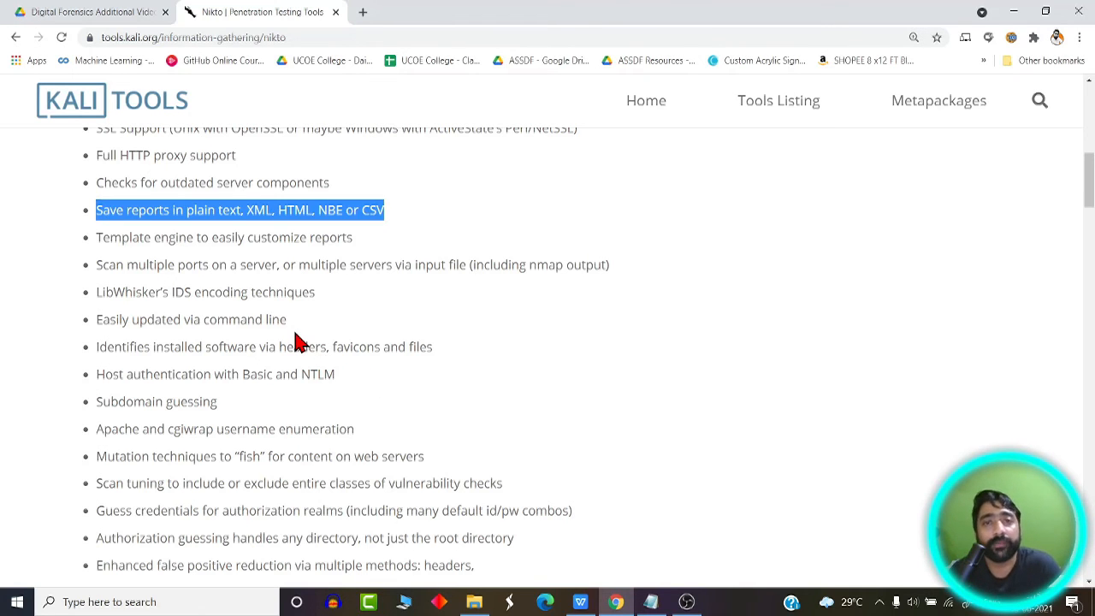
pyautogui.scroll(-3)
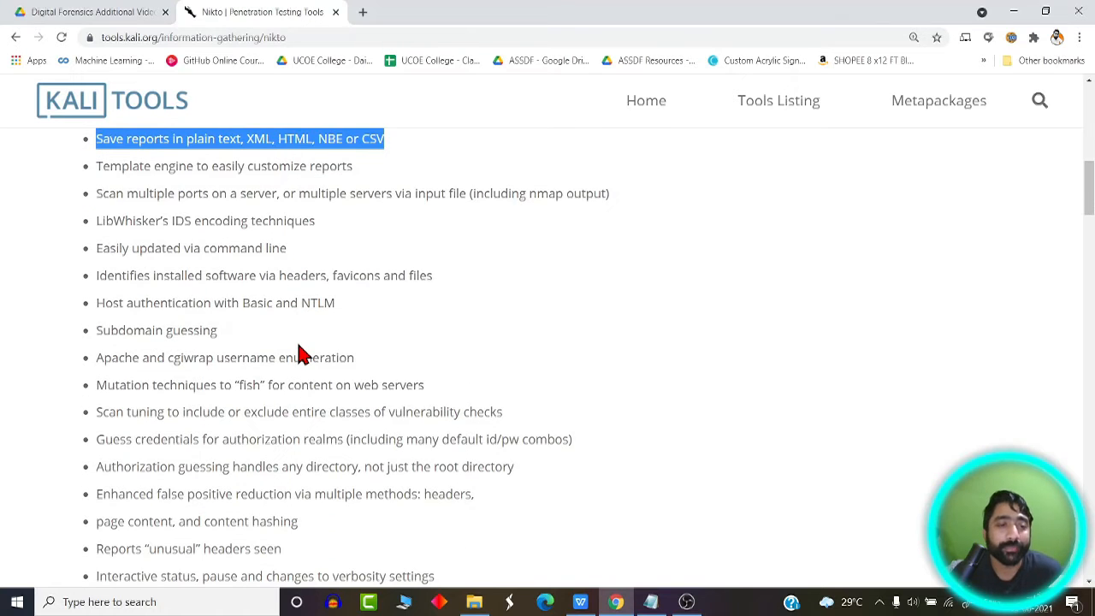
pyautogui.moveTo(304, 407)
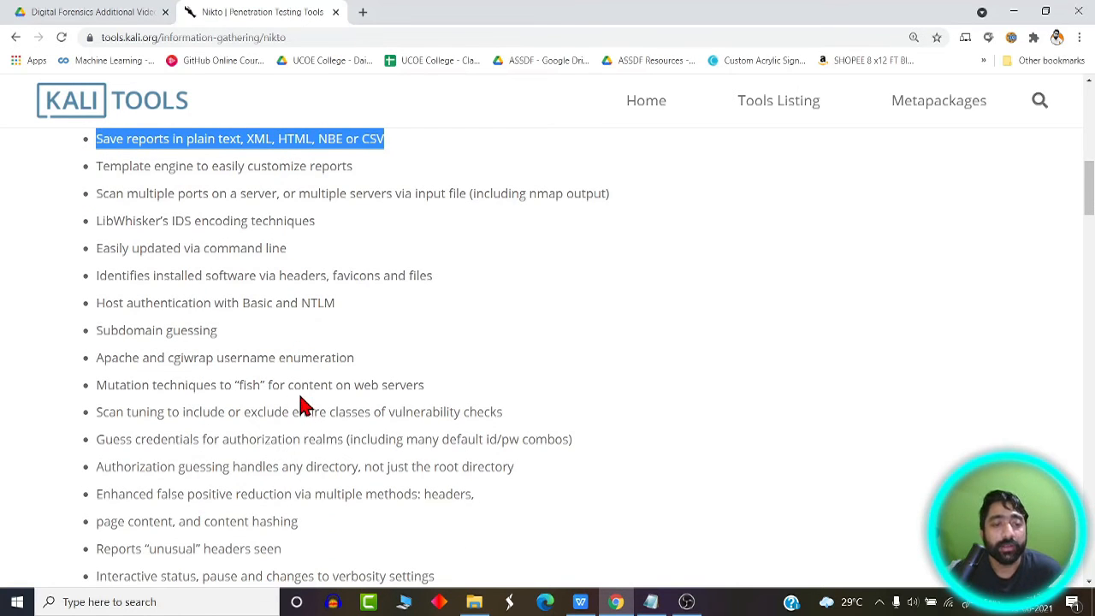
# Scroll through the features list end around the 'Reports "unusual" headers seen' item.
pyautogui.scroll(-3)
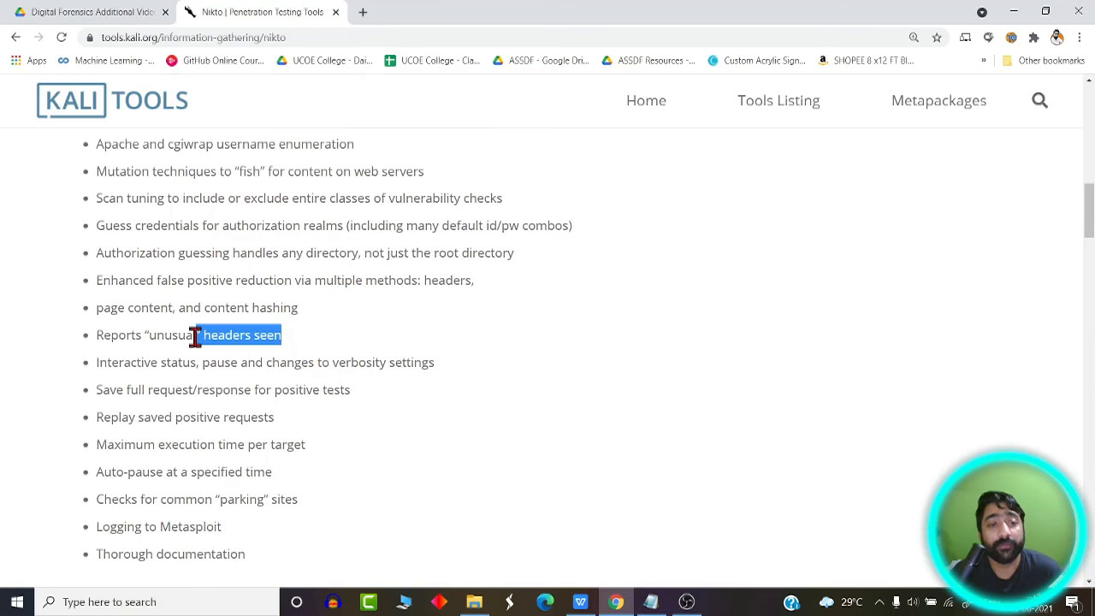
pyautogui.scroll(-3)
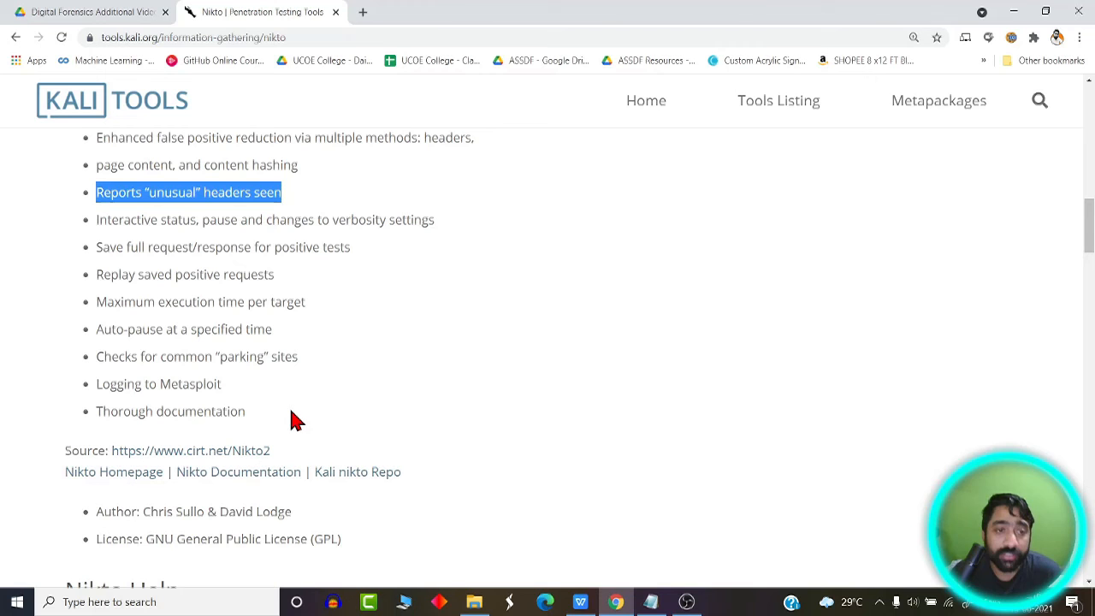
pyautogui.moveTo(246, 438)
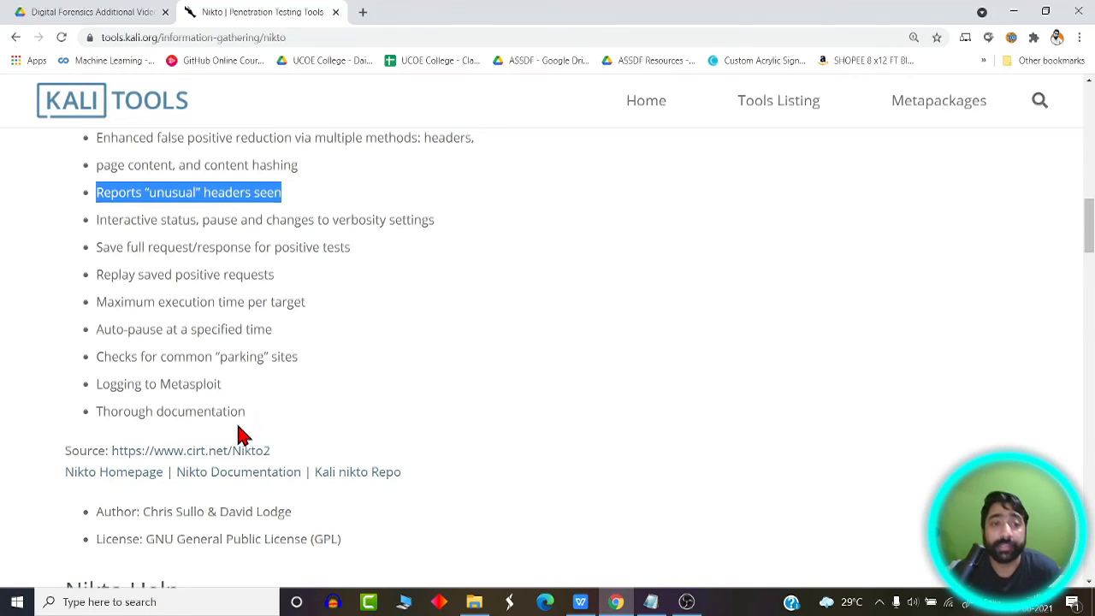
pyautogui.scroll(3)
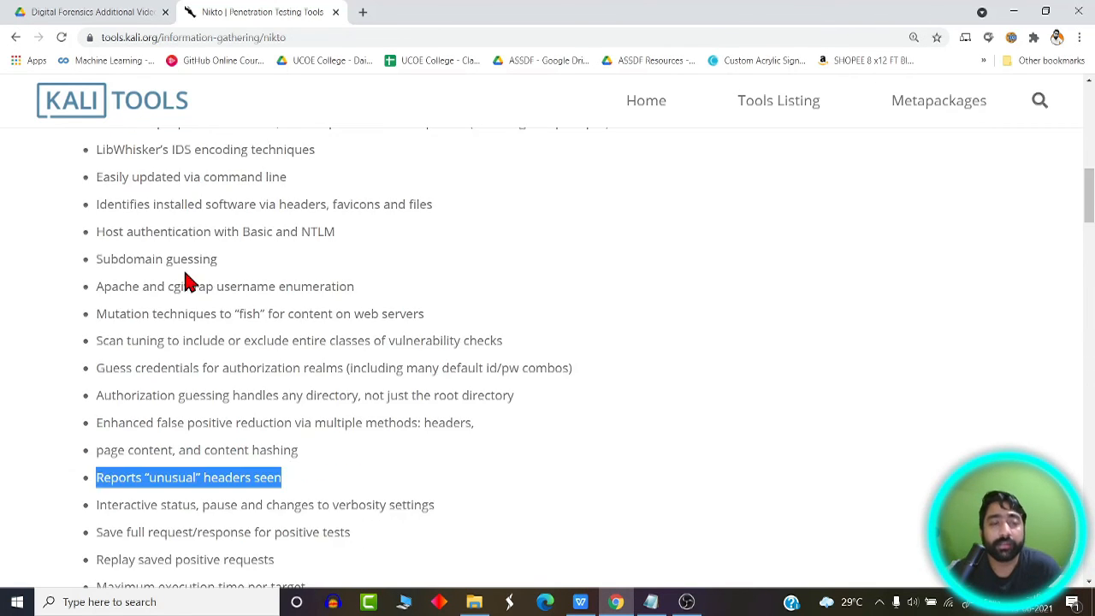
pyautogui.scroll(3)
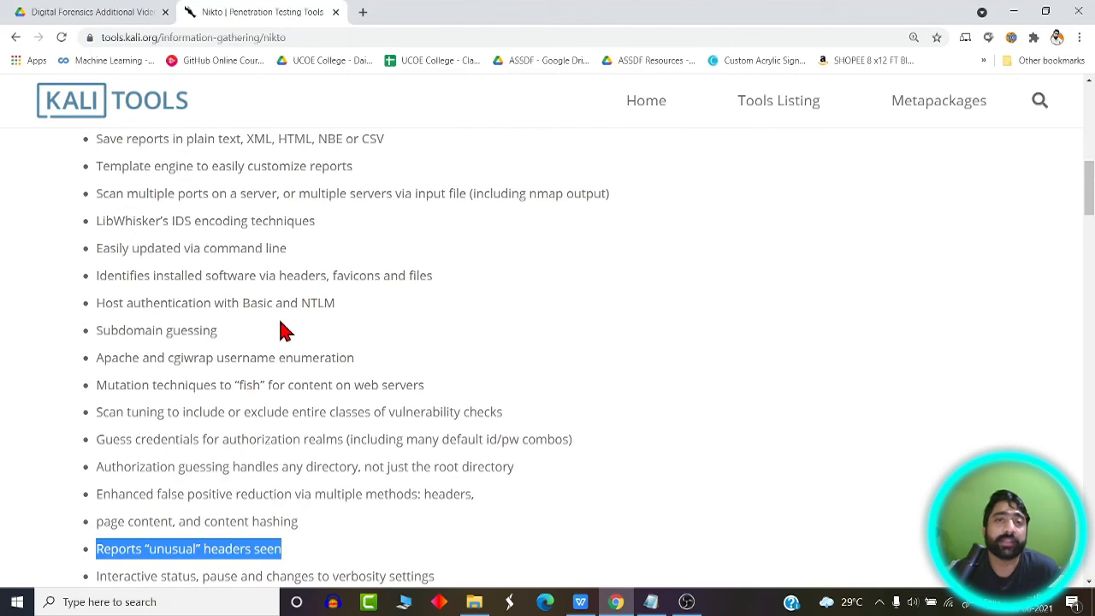
pyautogui.moveTo(253, 225)
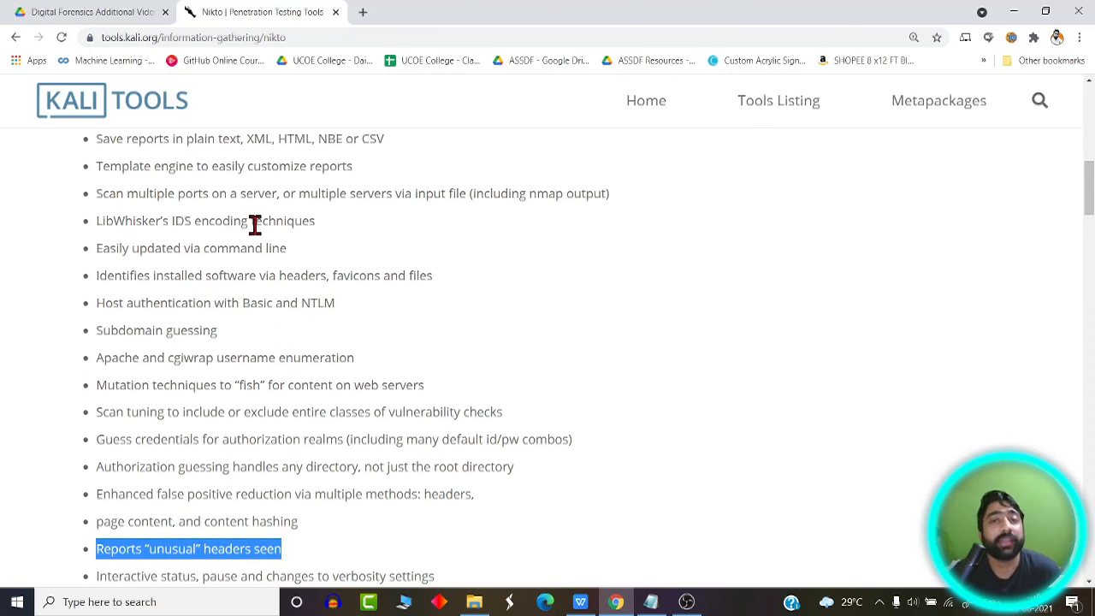
pyautogui.moveTo(293, 257)
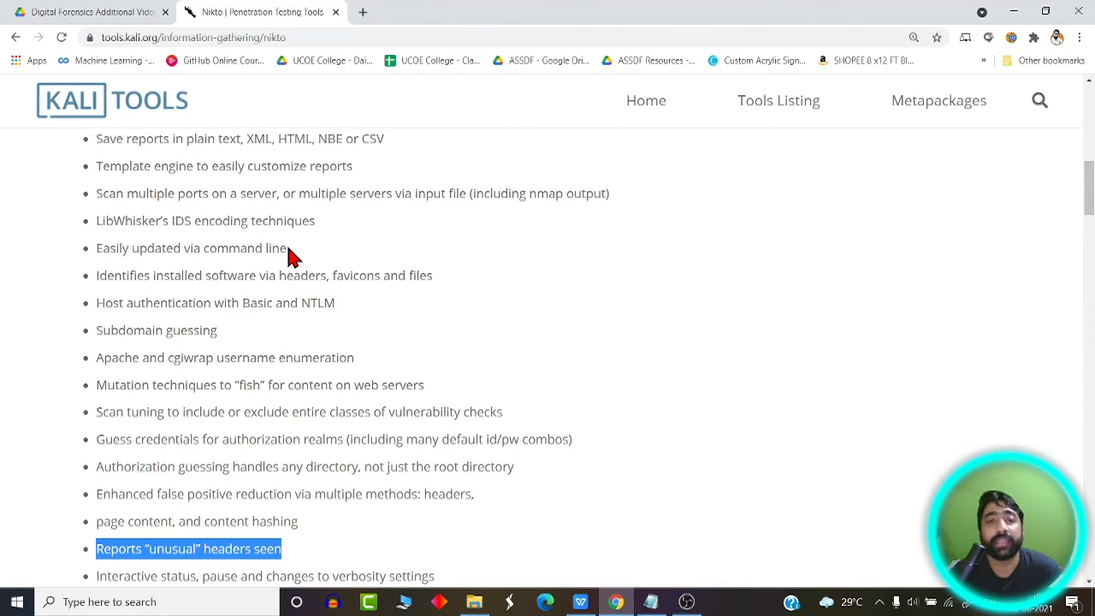
pyautogui.moveTo(284, 247)
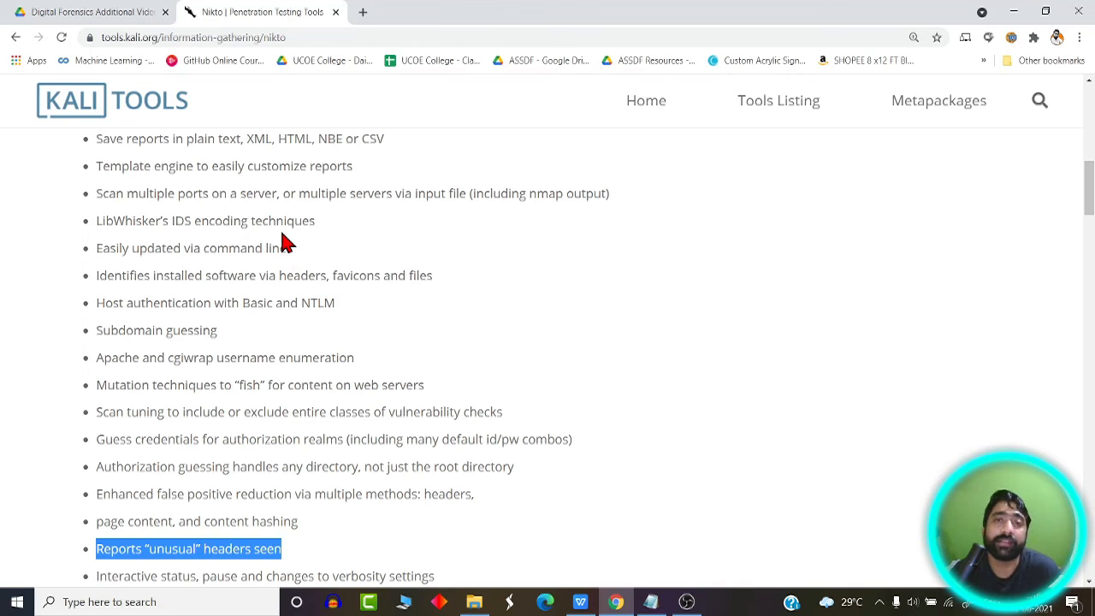
pyautogui.scroll(-3)
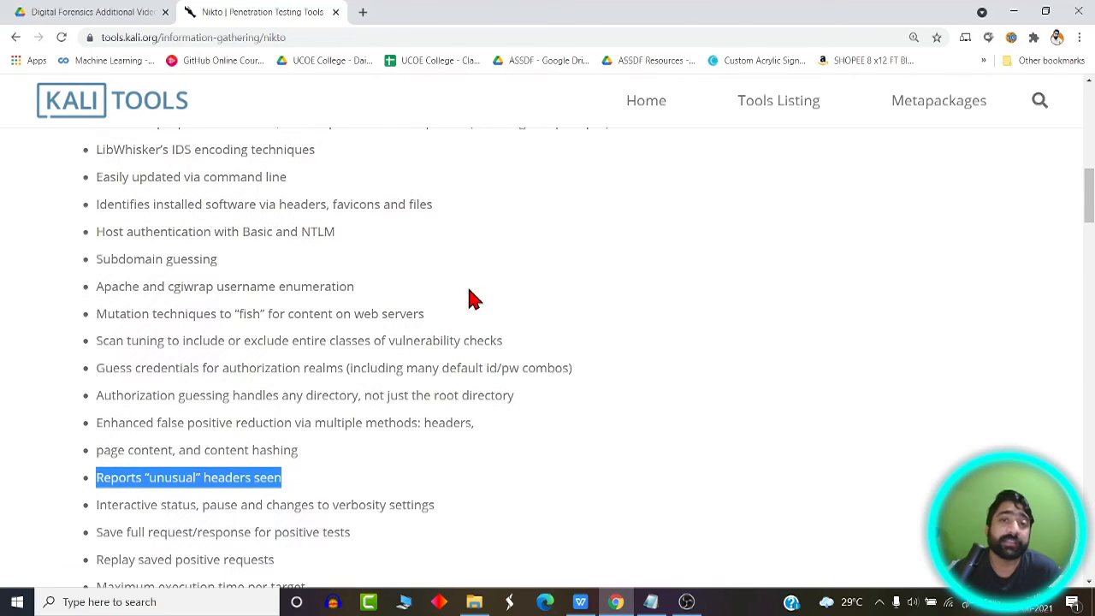
pyautogui.moveTo(546, 313)
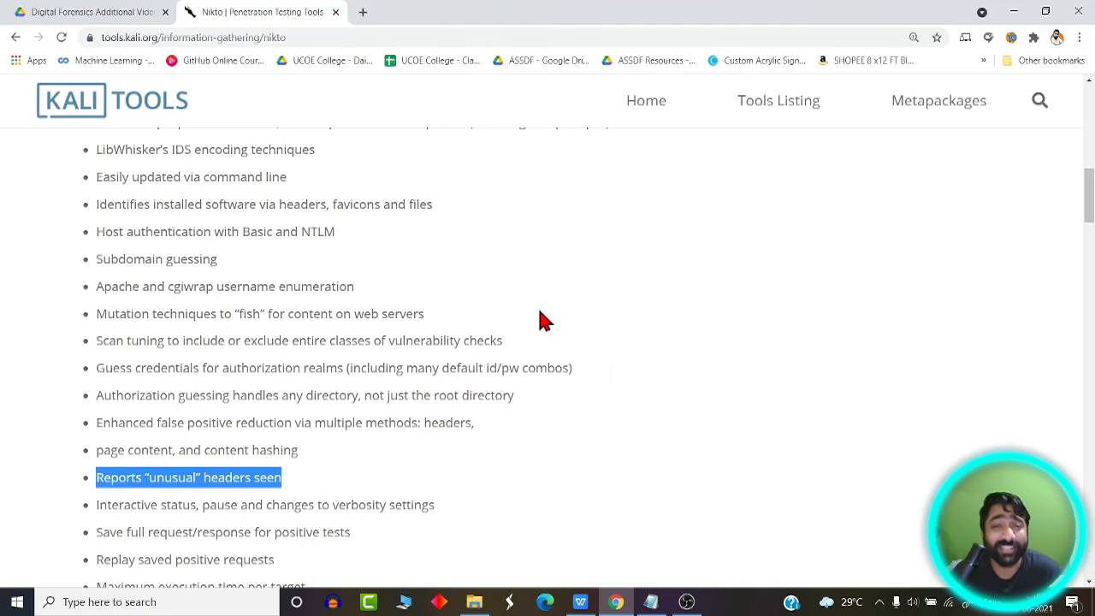
pyautogui.moveTo(539, 332)
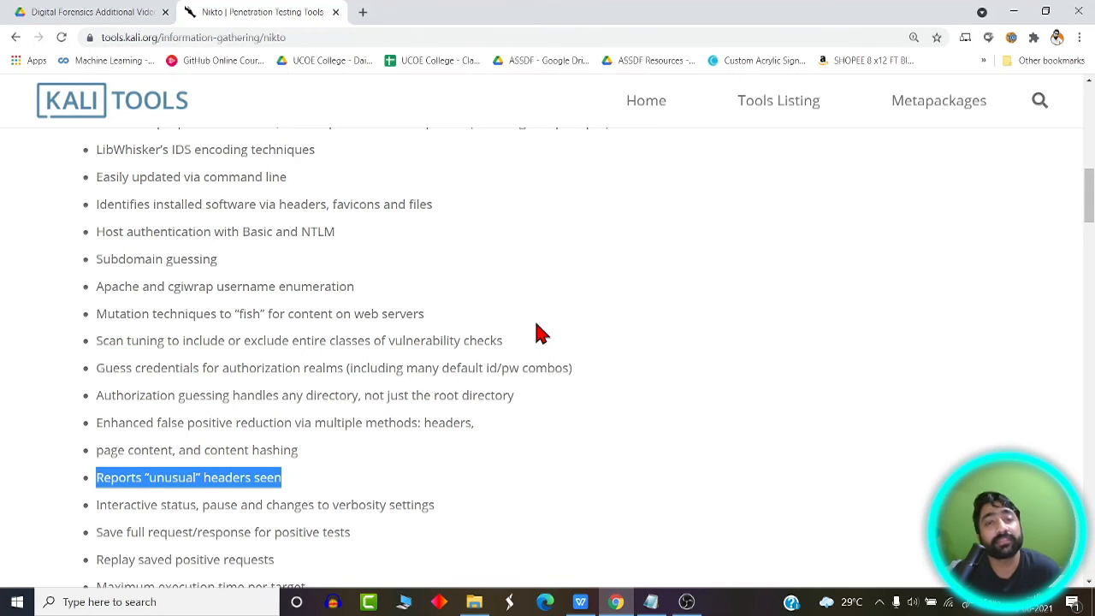
# Scroll back up to the Nikto Package Description heading above the features list.
pyautogui.scroll(3)
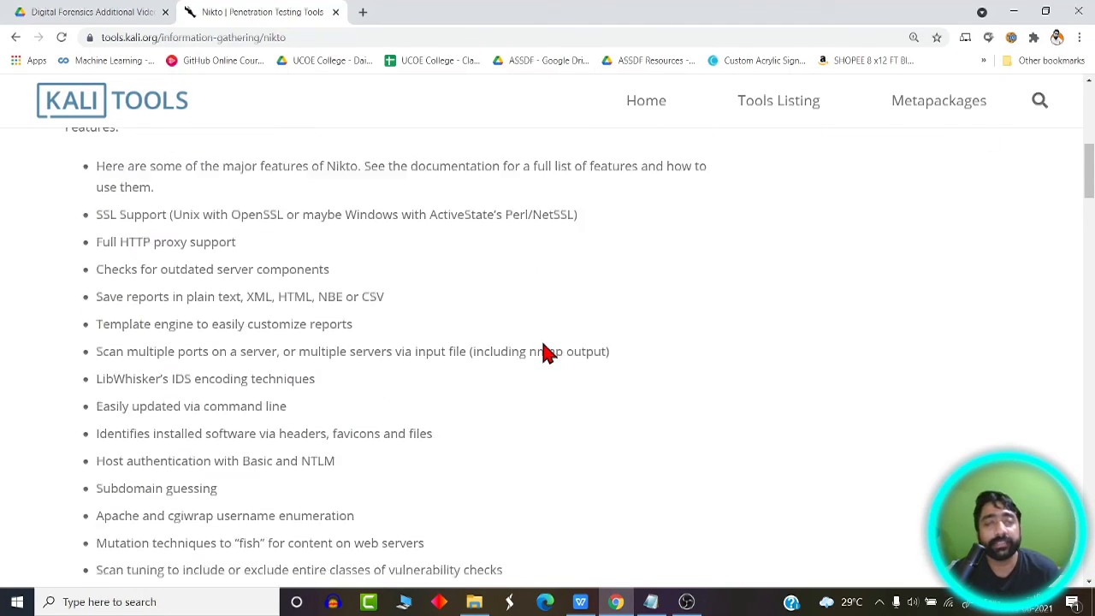
pyautogui.scroll(3)
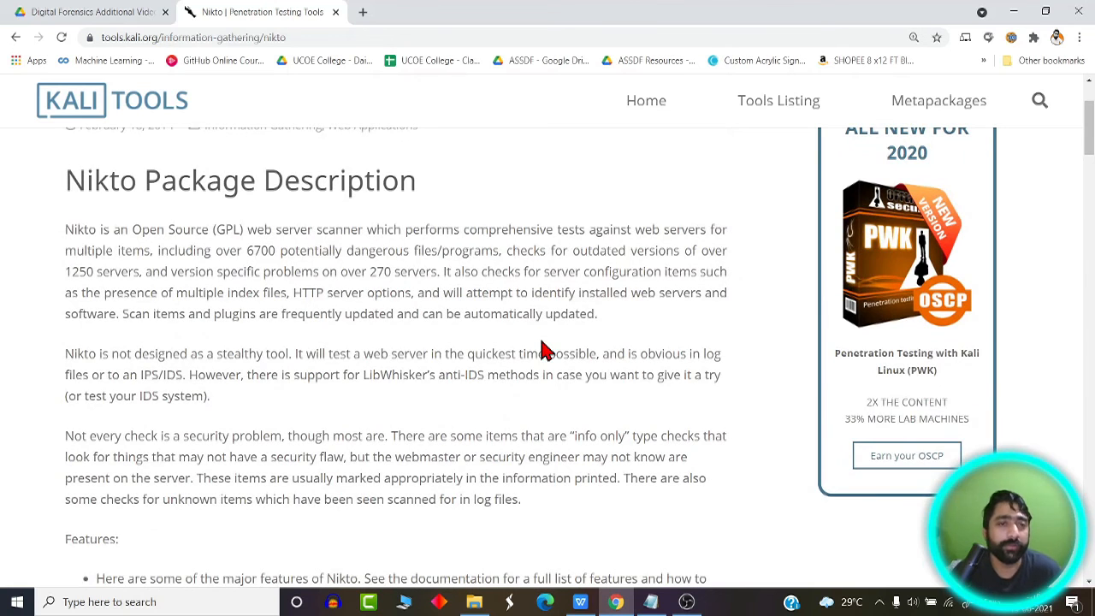
pyautogui.moveTo(578, 402)
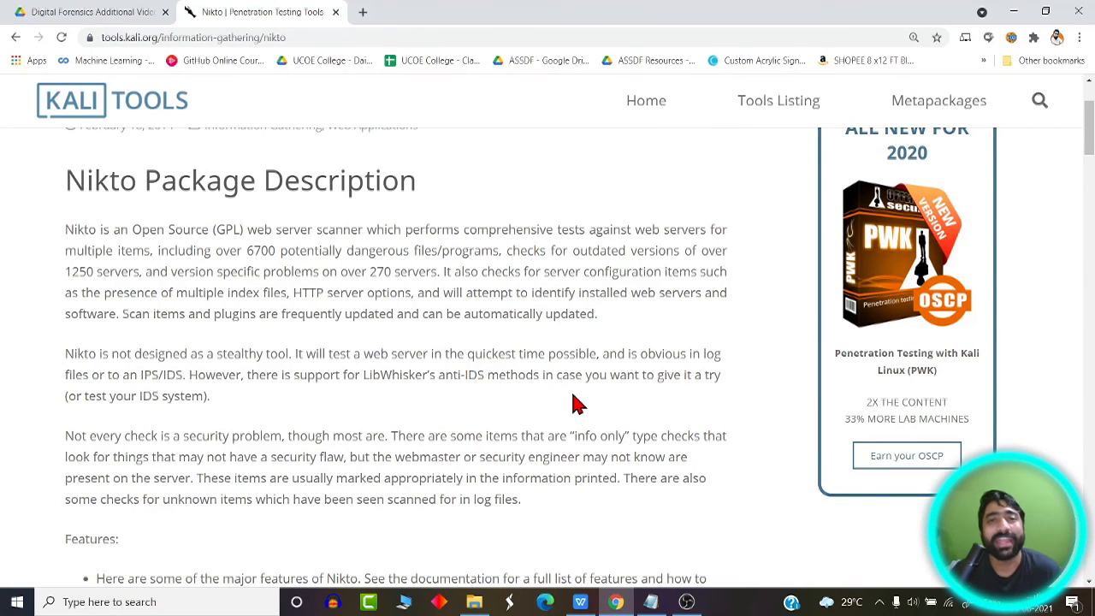